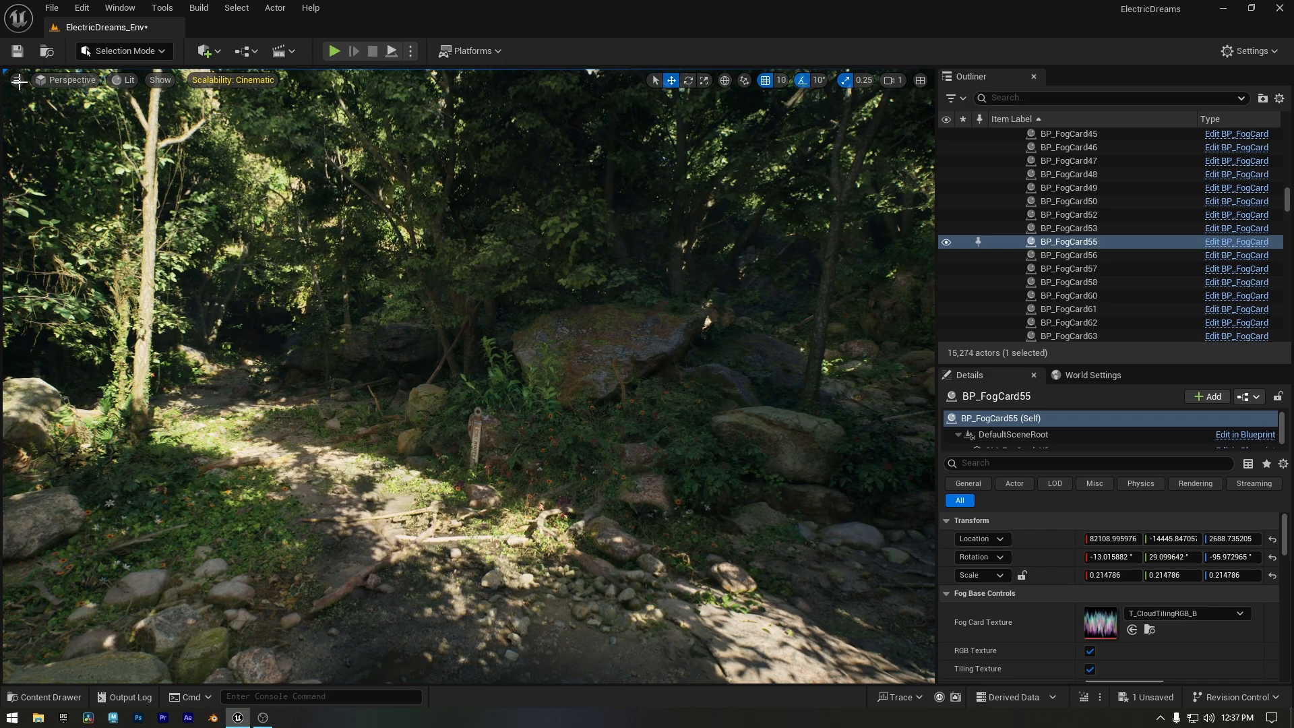
- Store the first forest viewpoint as camera Bookmark 0 from the viewport options menu
click(16, 79)
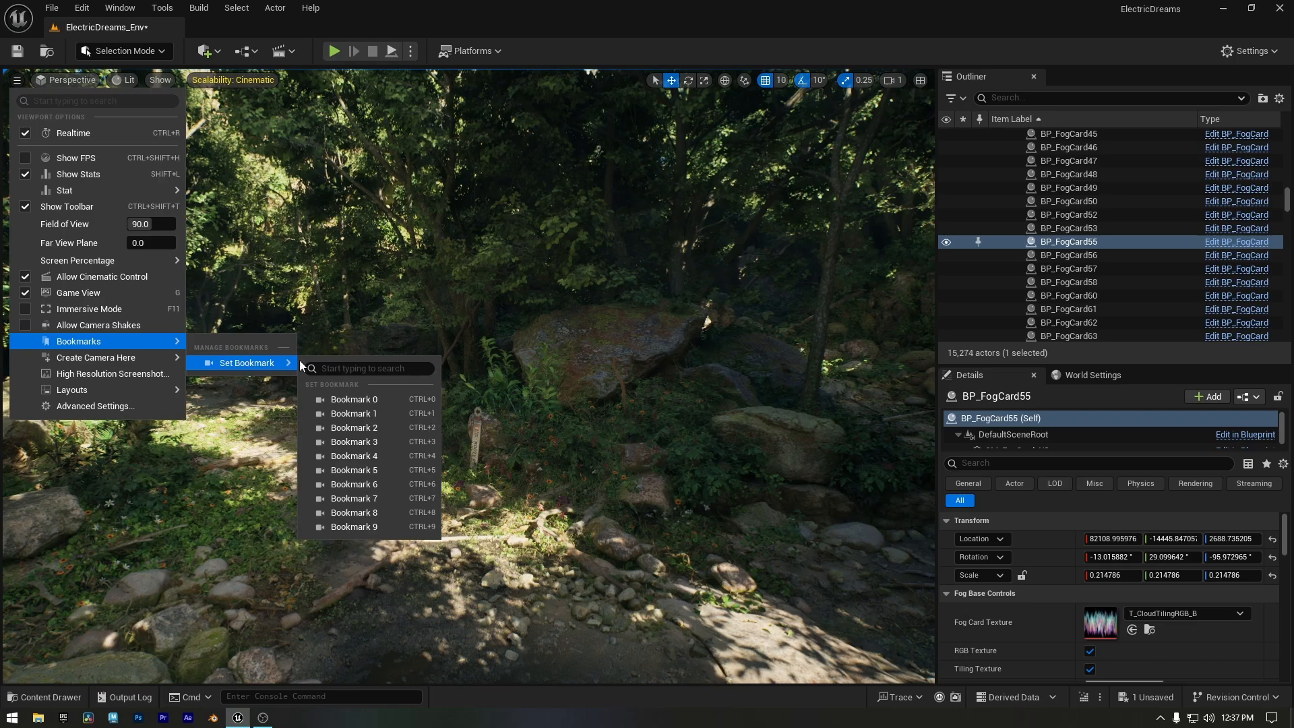
click(353, 400)
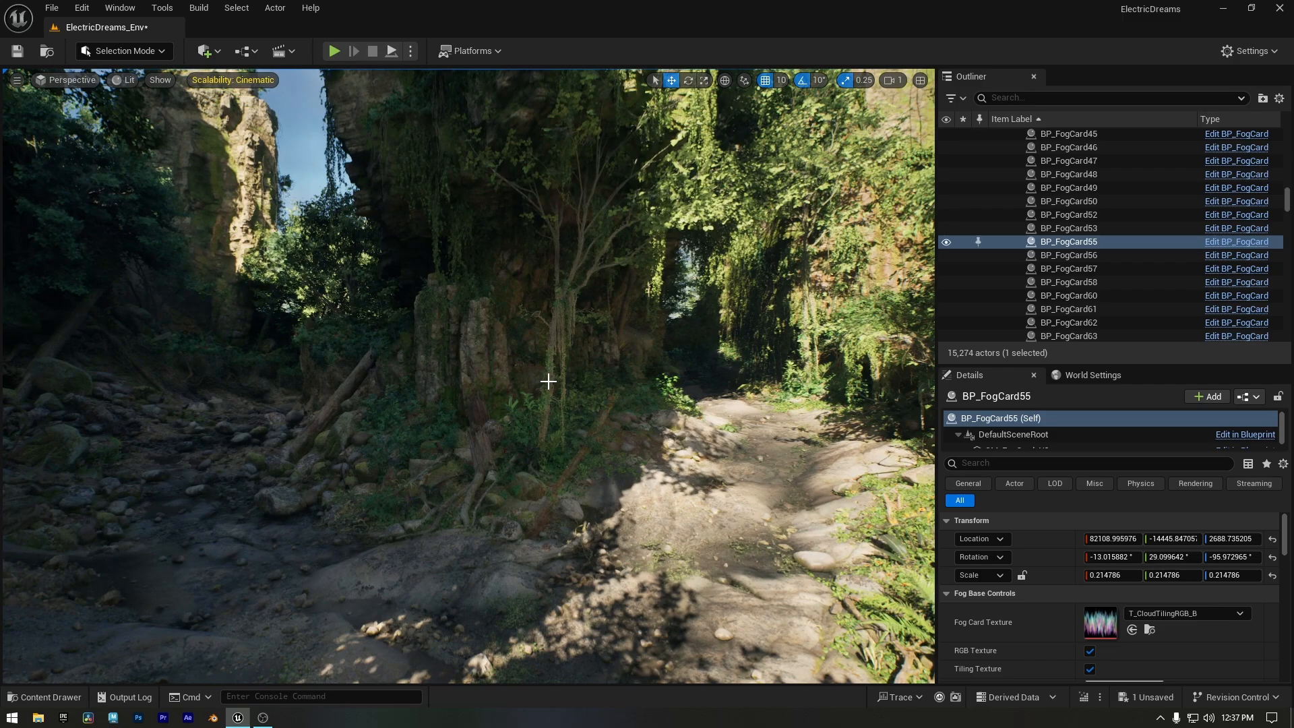
- Save the second viewpoint as Bookmark 1 with Ctrl+1 and review the bookmarks list
key(ctrl+1)
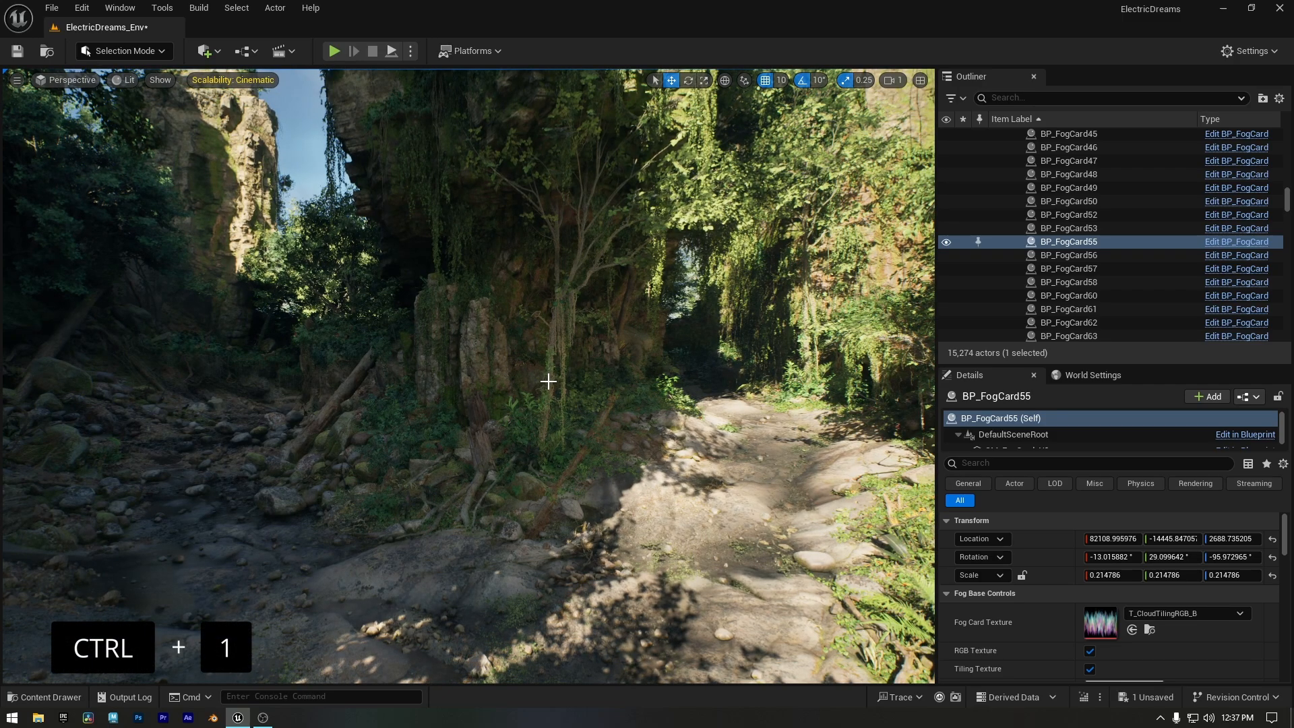
key(ctrl+1)
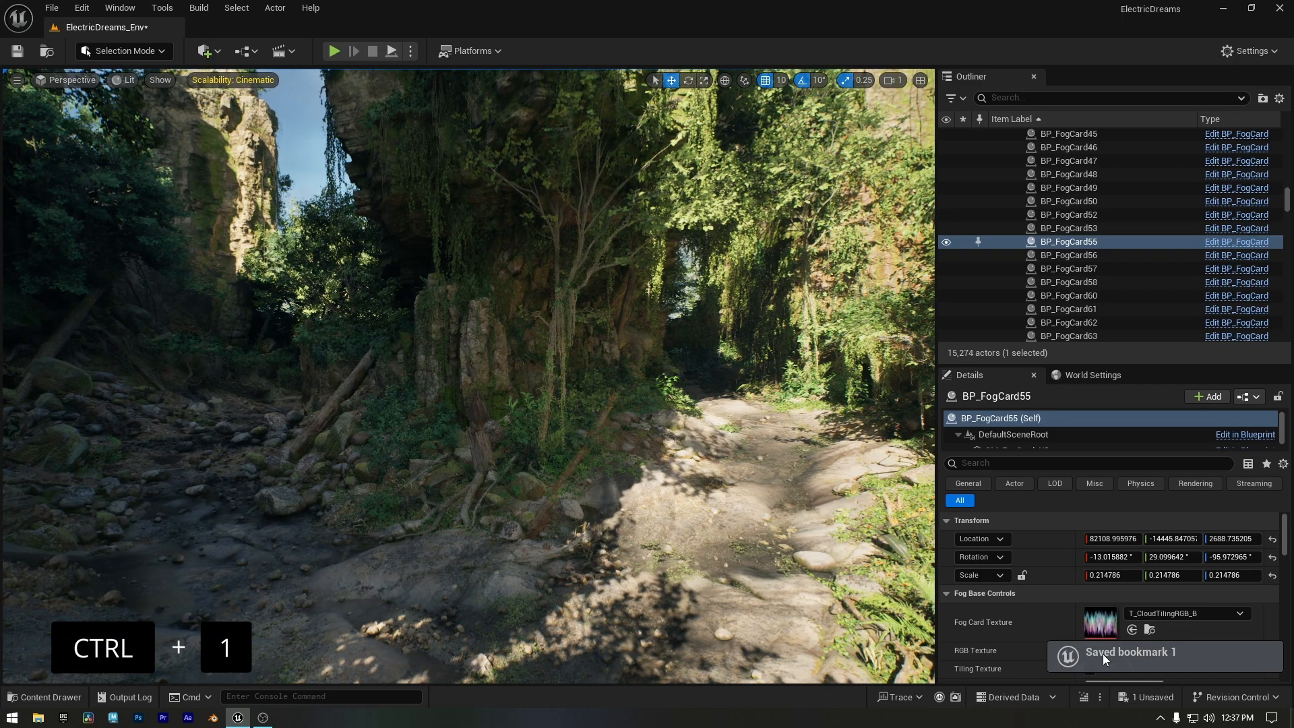
key(ctrl+1)
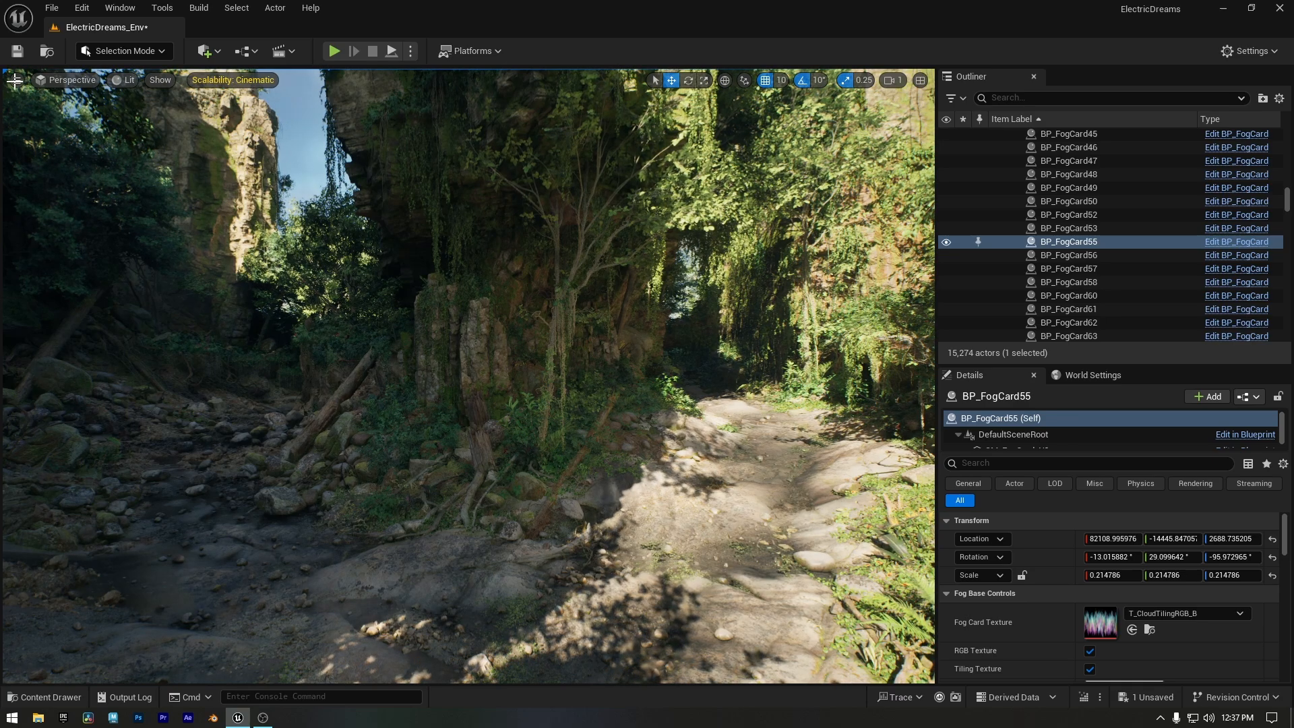
click(16, 79)
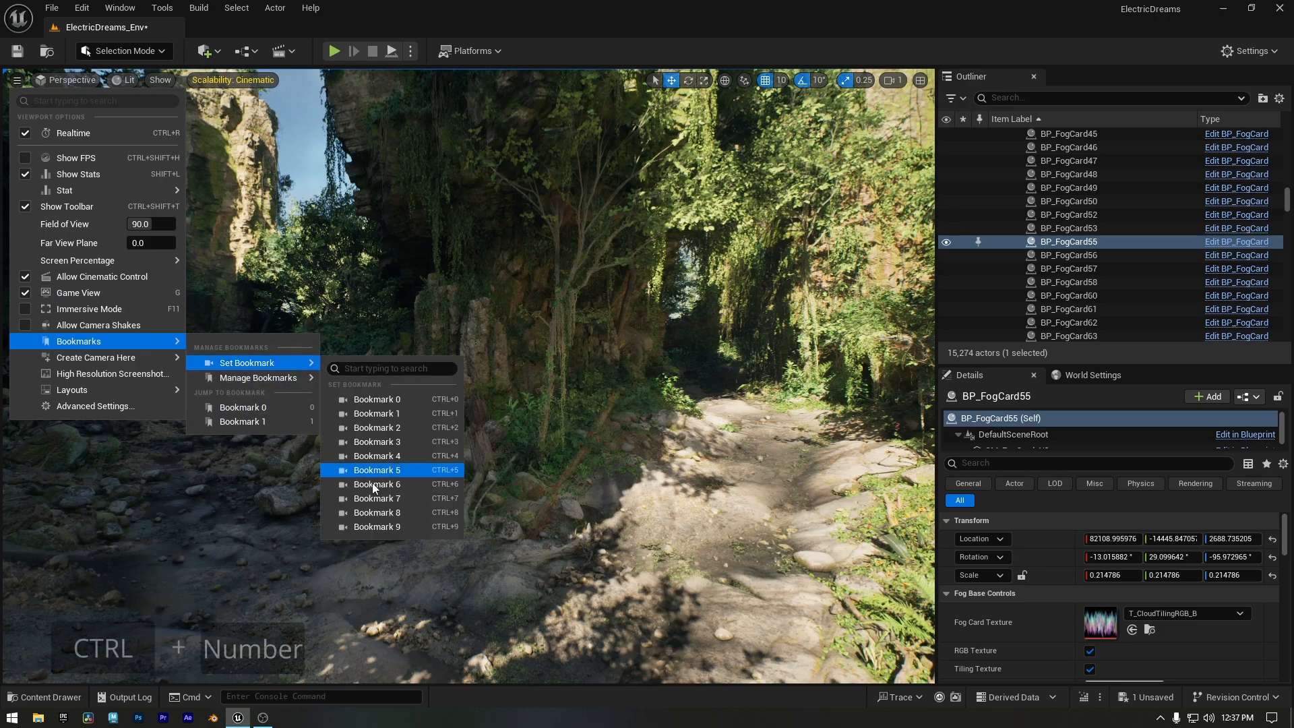
mouse_move(376, 399)
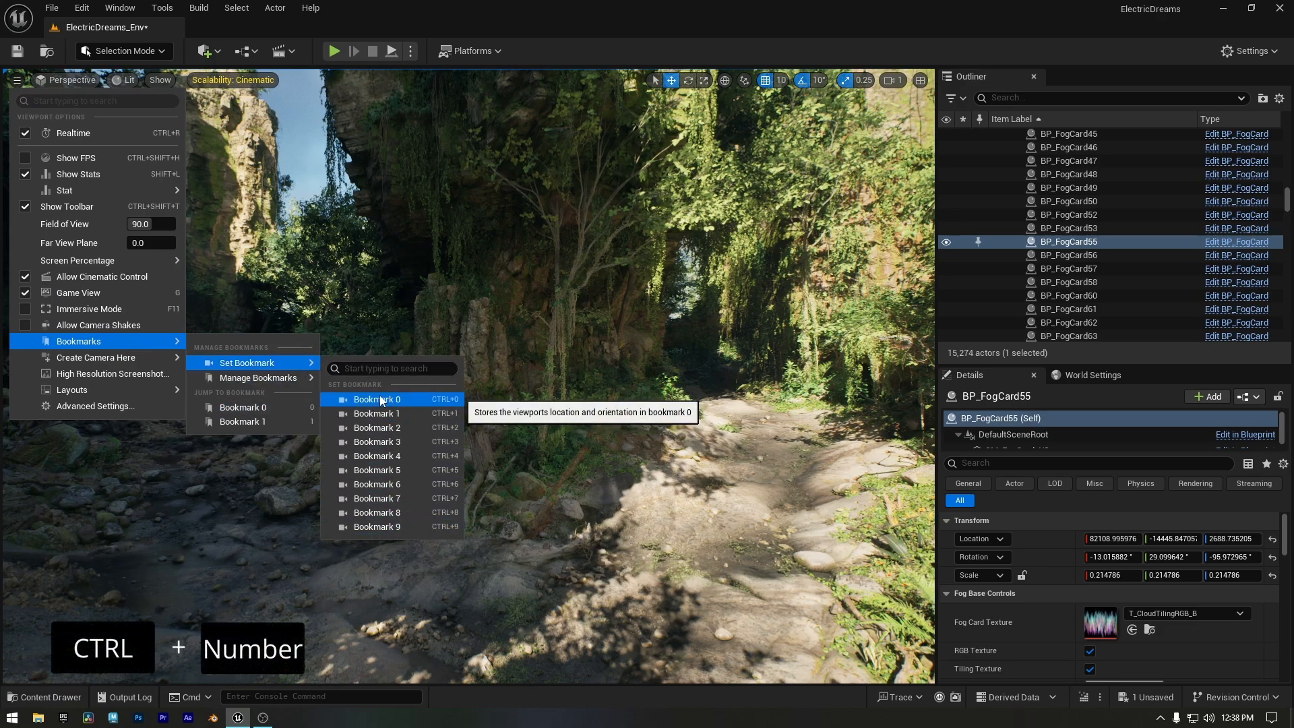
click(377, 399)
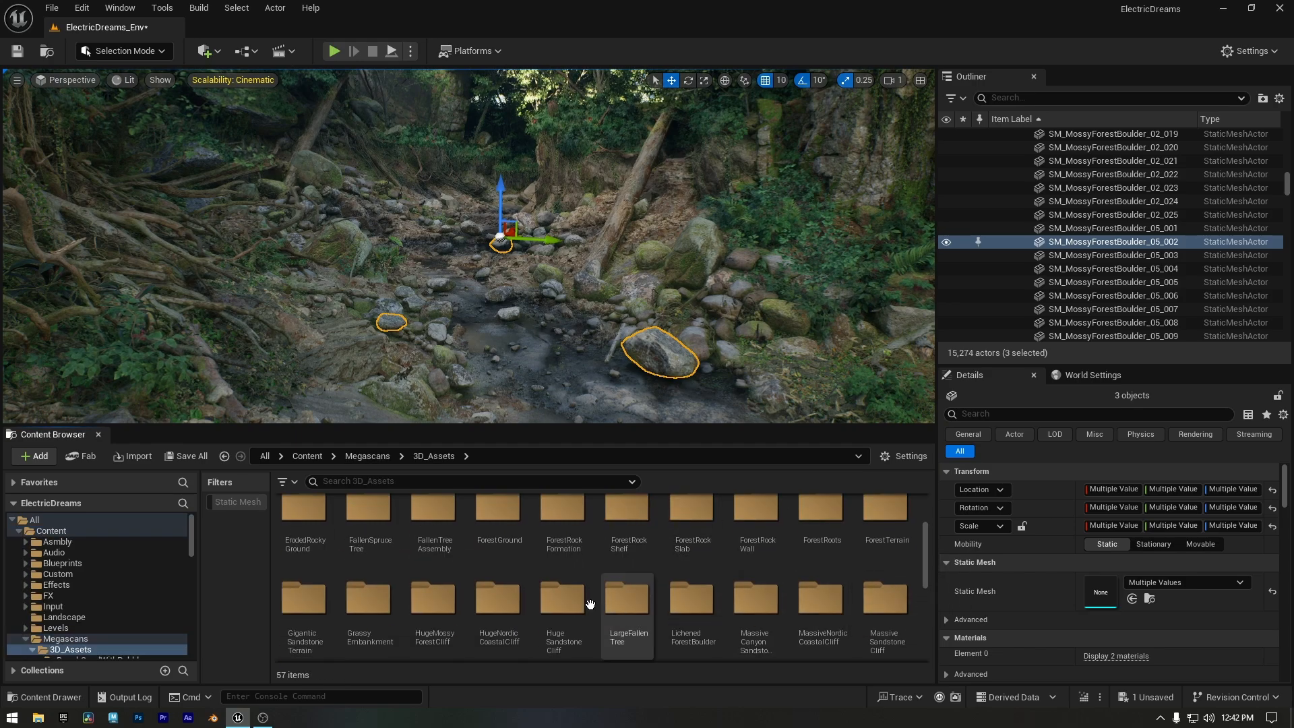
- Replace the three selected boulders with the SM_MossyForestRock_02 static mesh
click(91, 590)
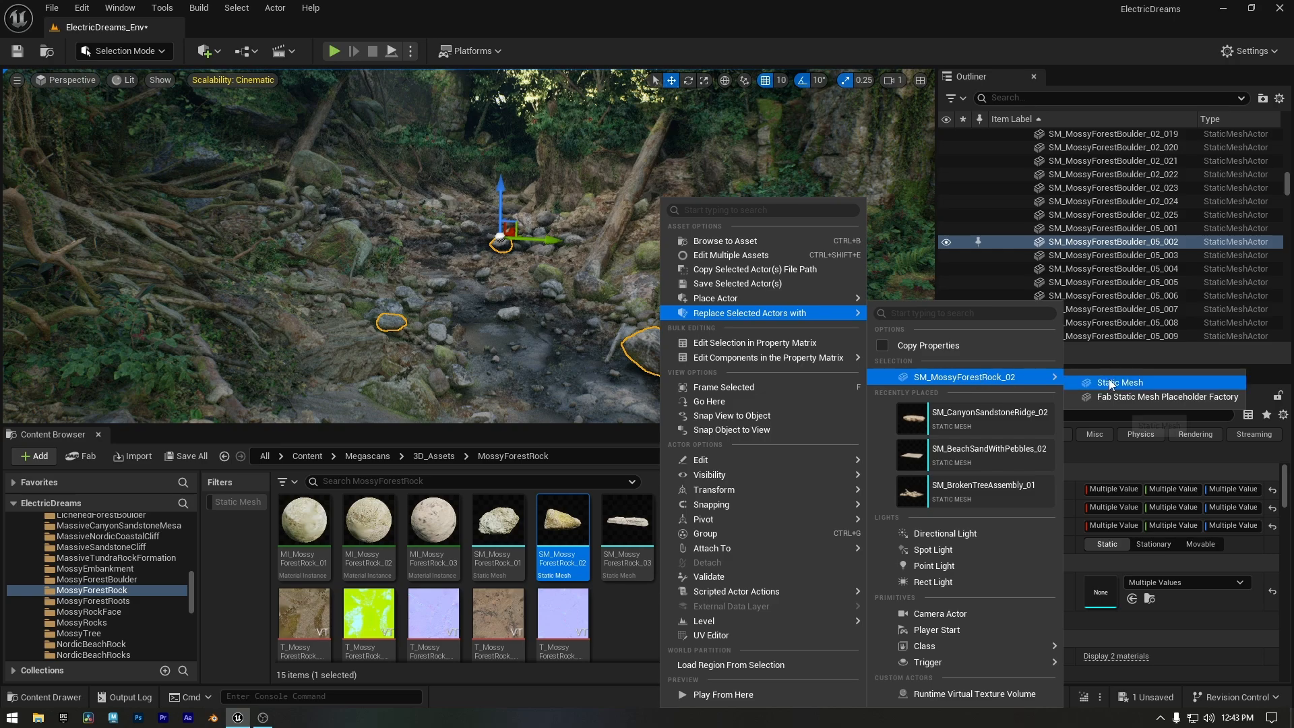
click(1119, 381)
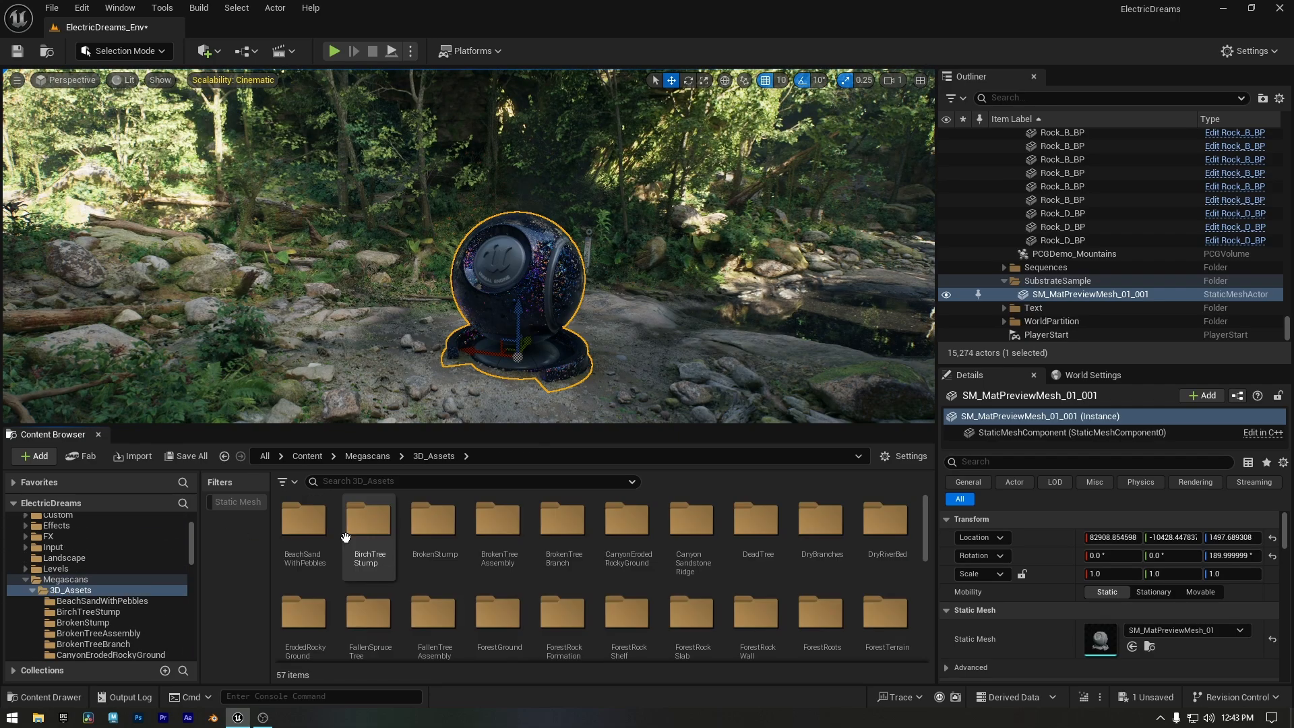
- Place SM_BirchTreeStump_01 and paste the preview mesh's copied Location onto it
double_click(369, 521)
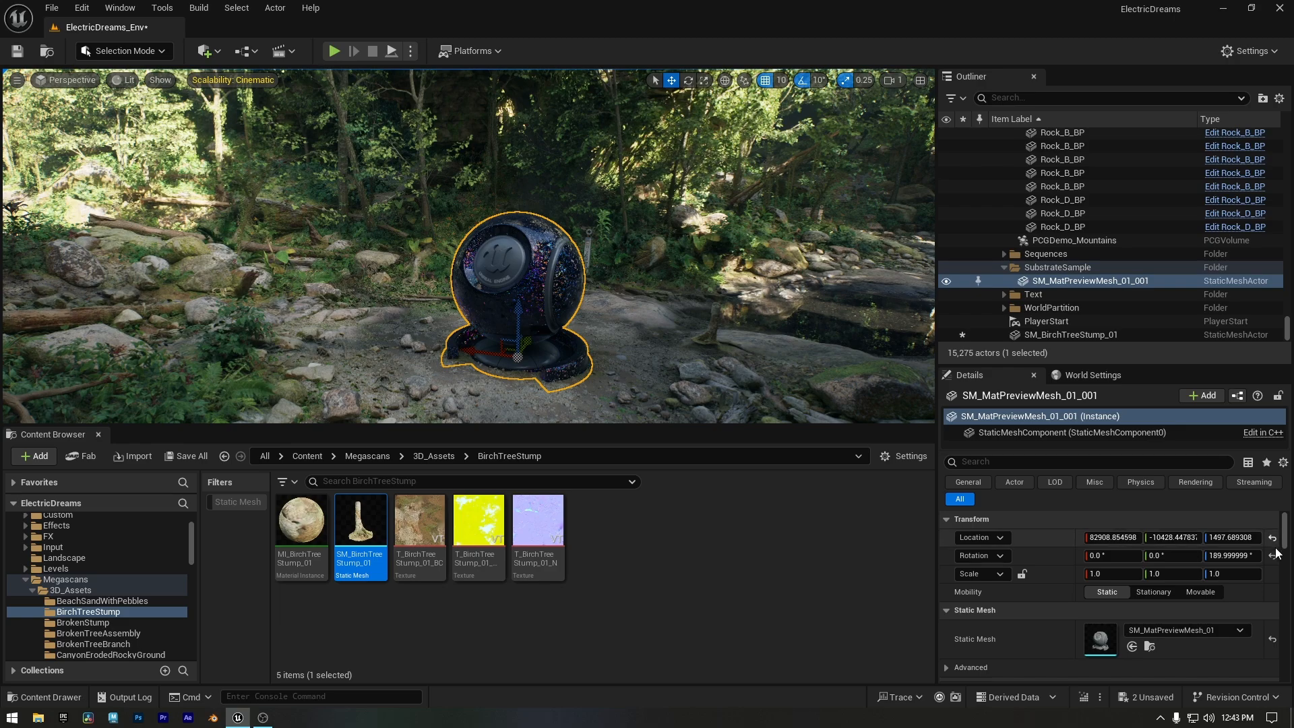
right_click(978, 538)
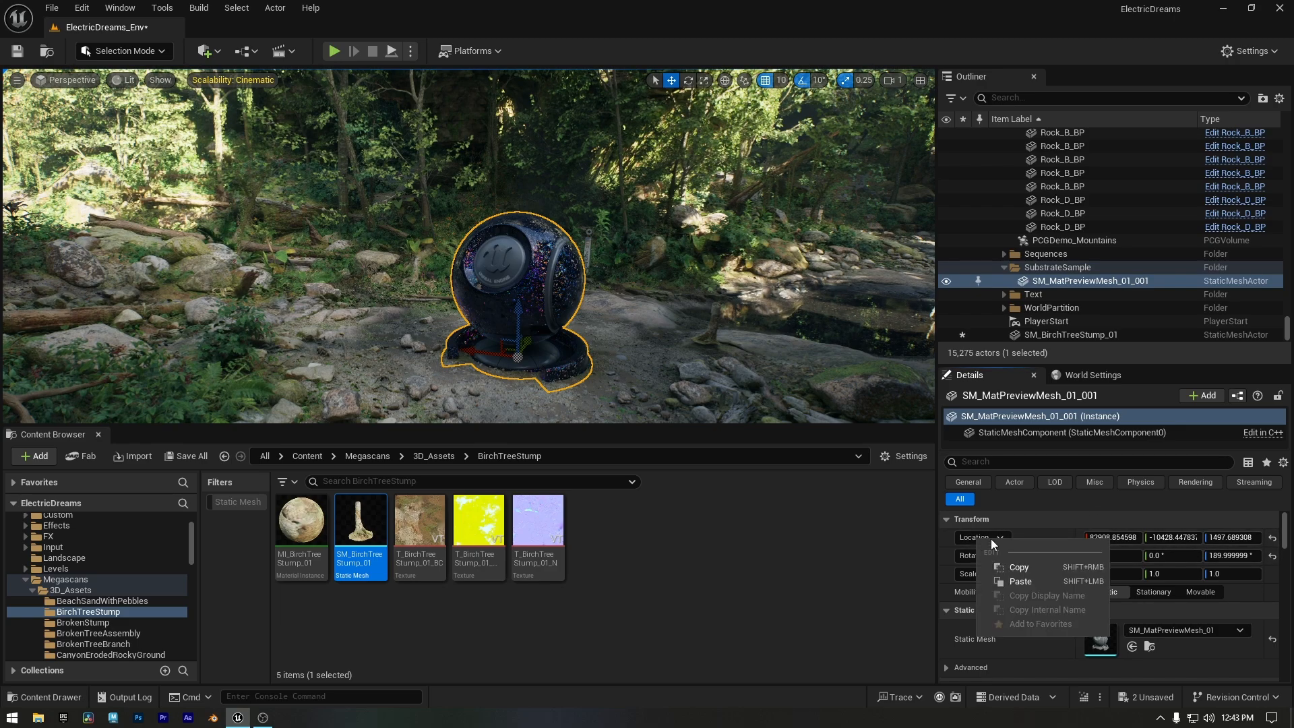
click(712, 325)
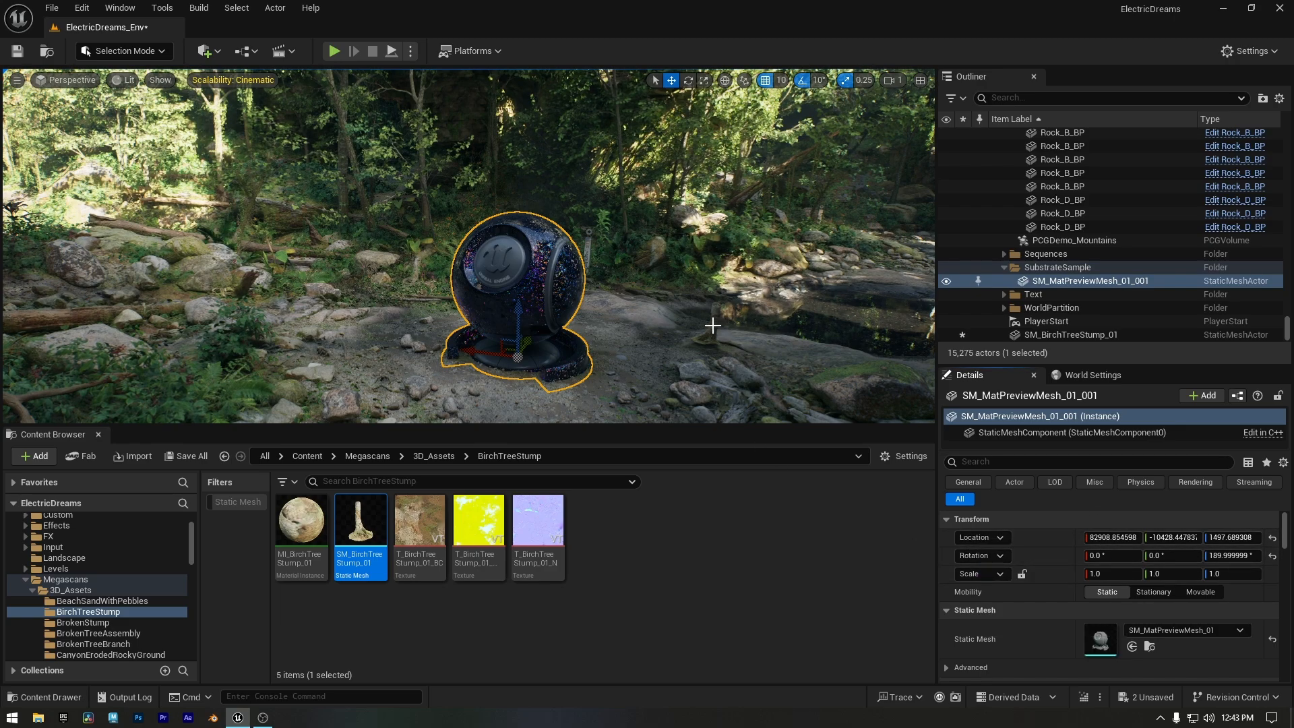
right_click(979, 538)
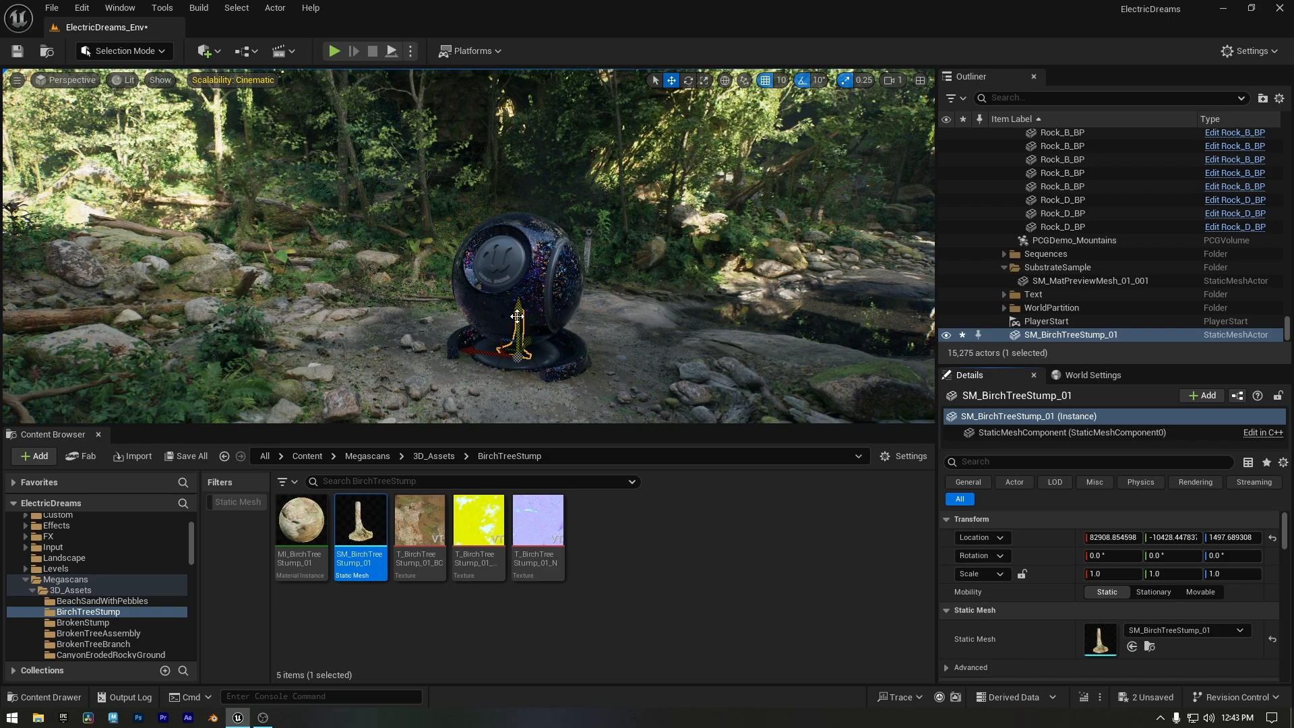
drag(516, 330, 521, 186)
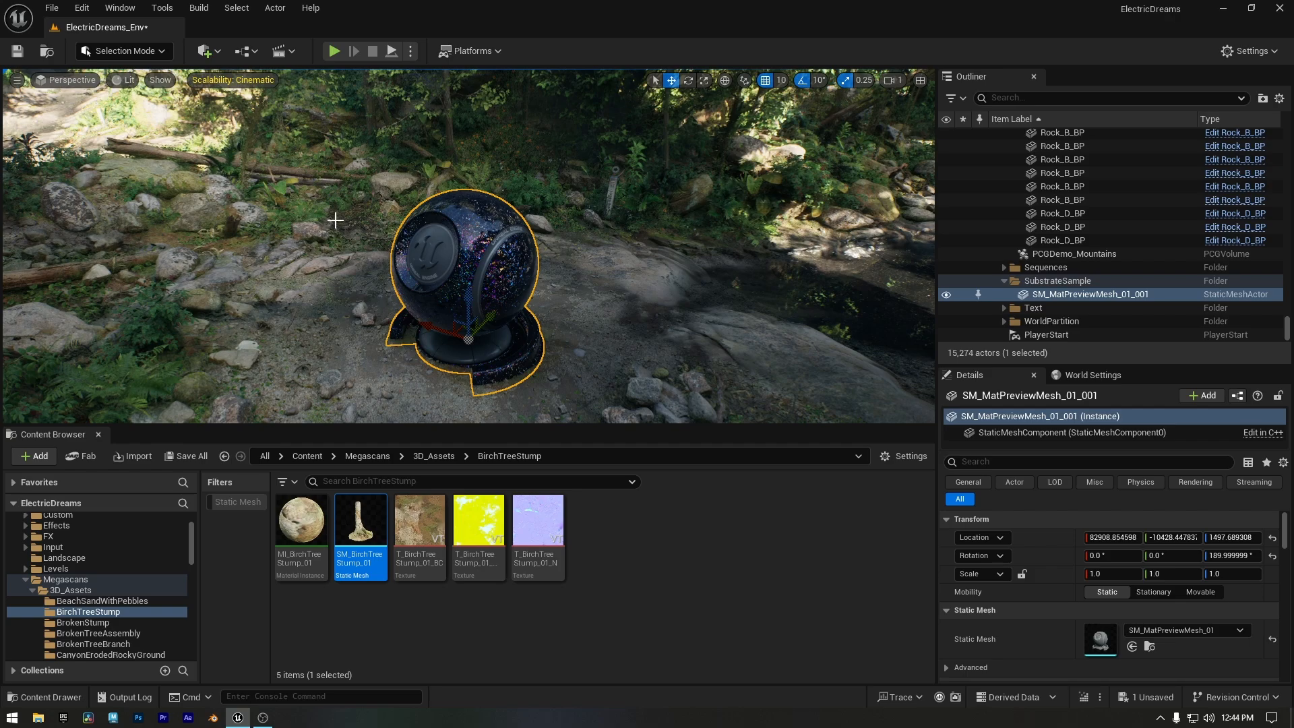
mouse_move(1150, 646)
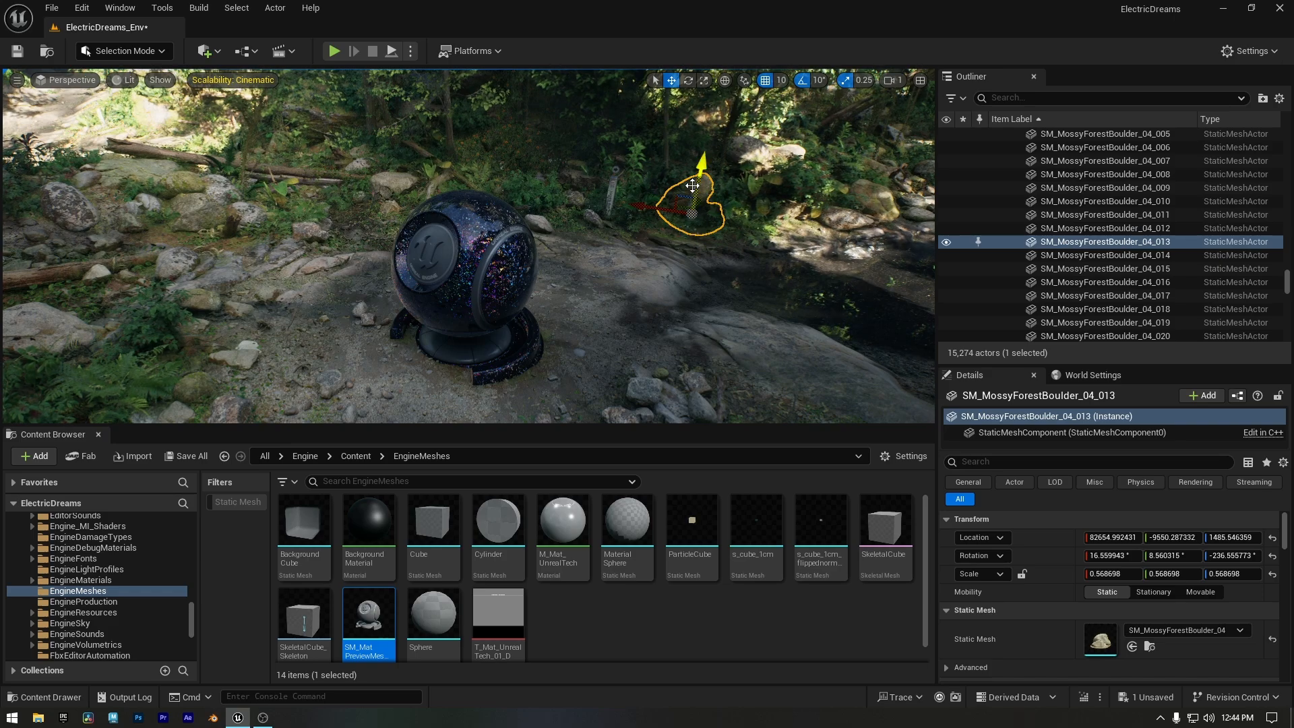
- Browse to the selected boulder's mesh in the MossyForestBoulder folder with Ctrl+B
key(ctrl+b)
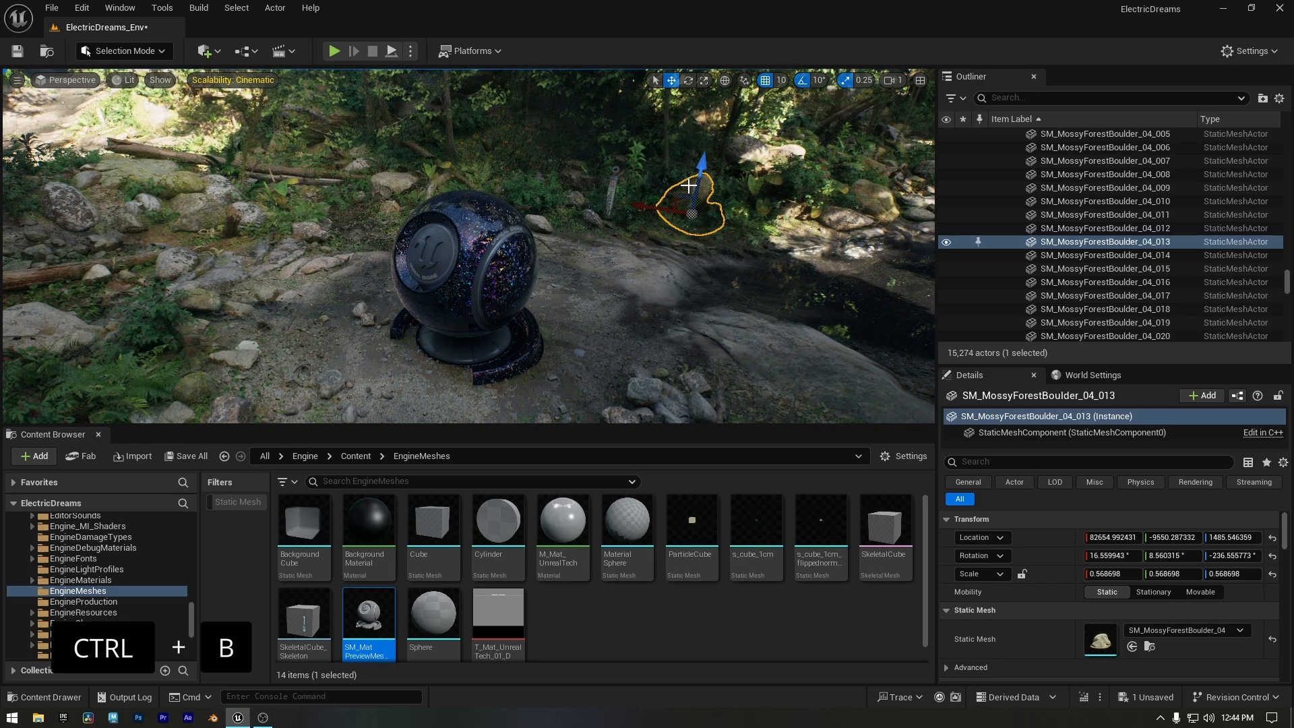
click(97, 591)
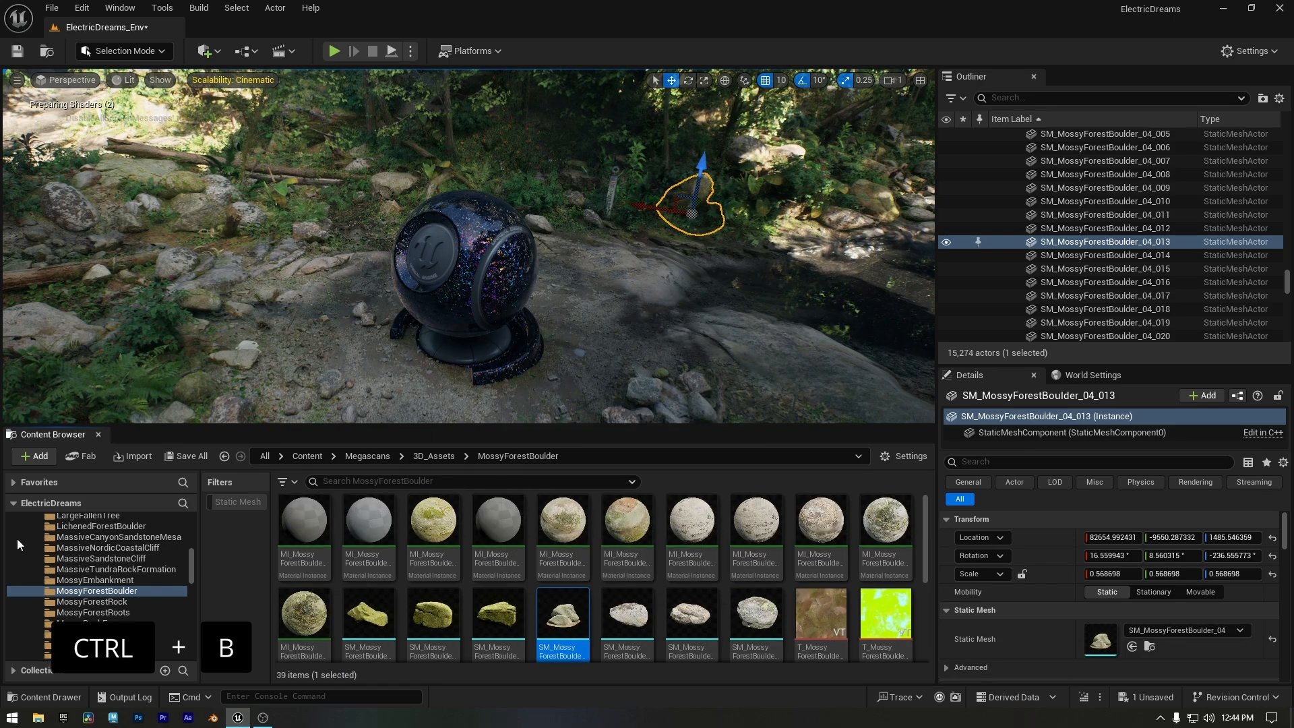
mouse_move(560, 625)
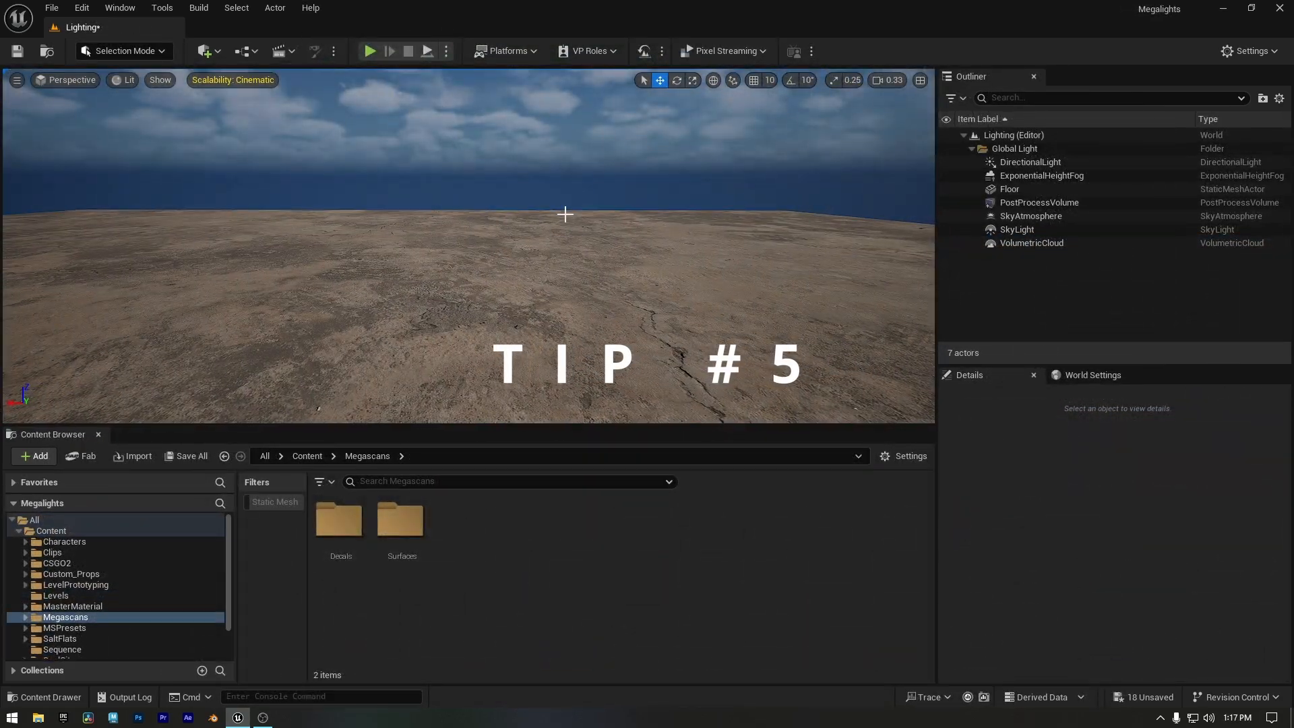
mouse_move(72, 591)
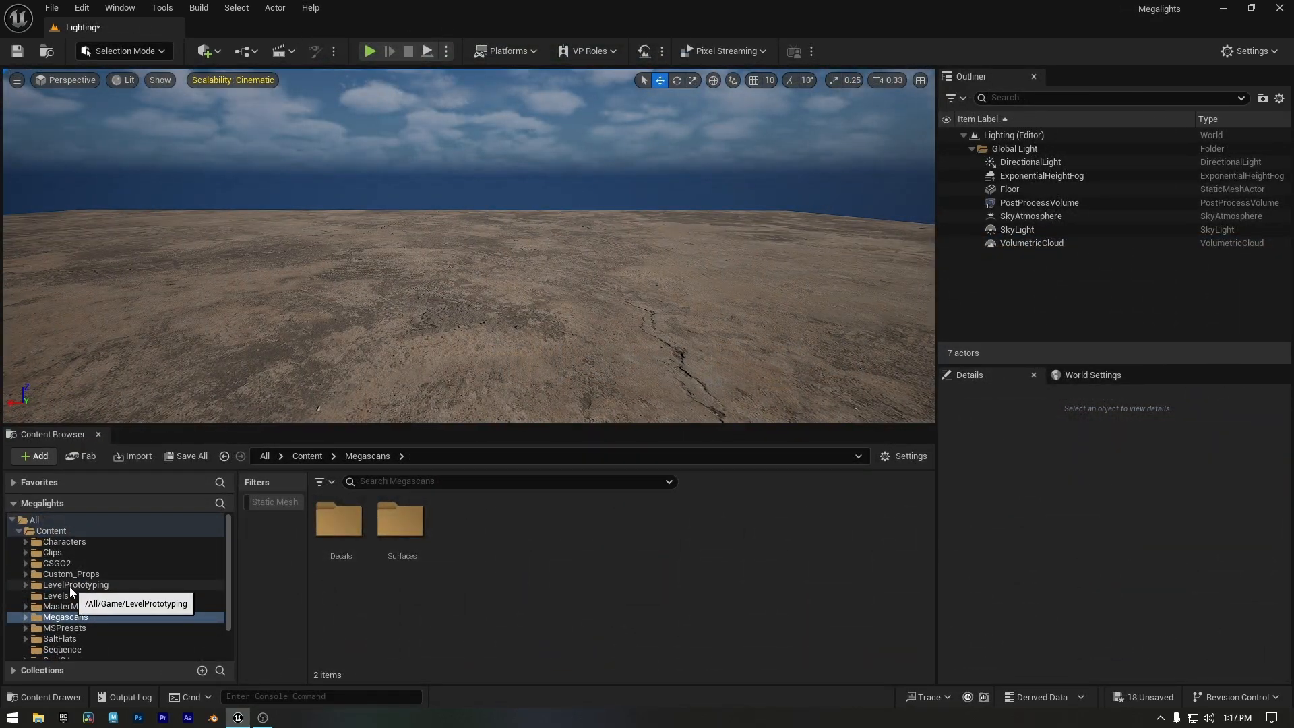
- Make a static mesh named Professional_Pose in Custom_Props from the knee-punch animation's current pose
click(73, 595)
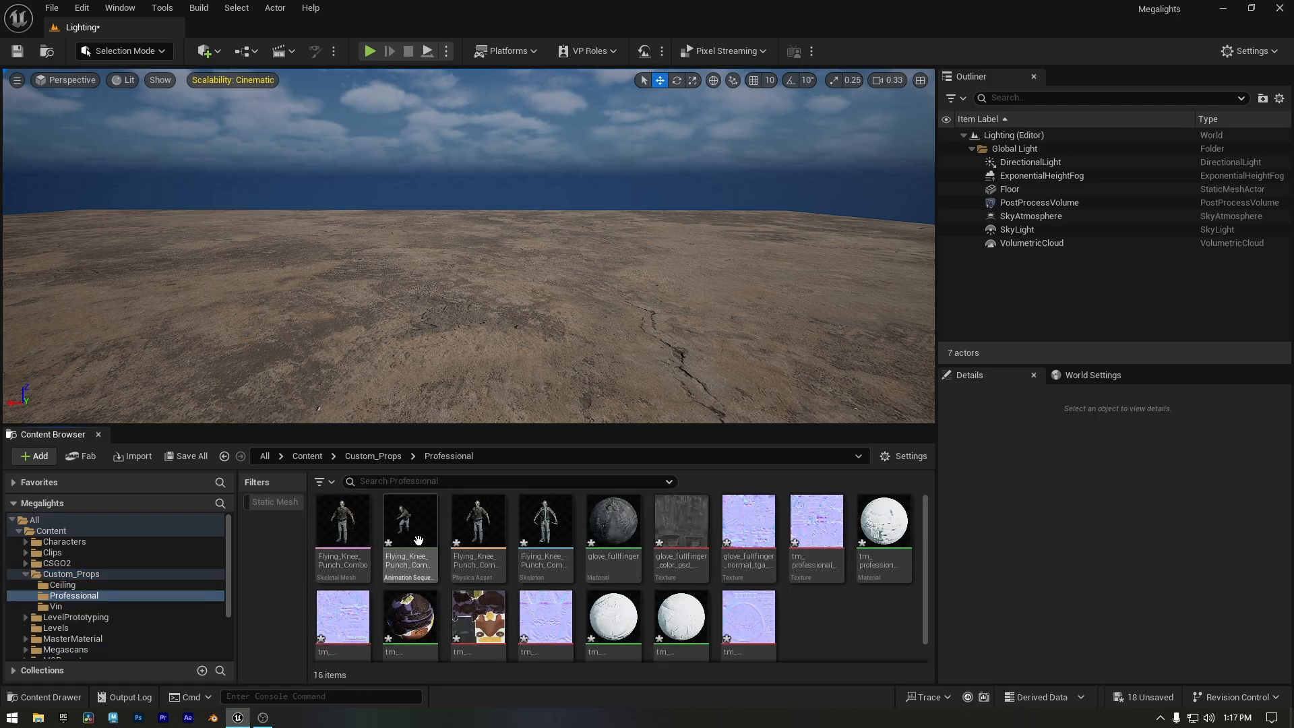
double_click(408, 521)
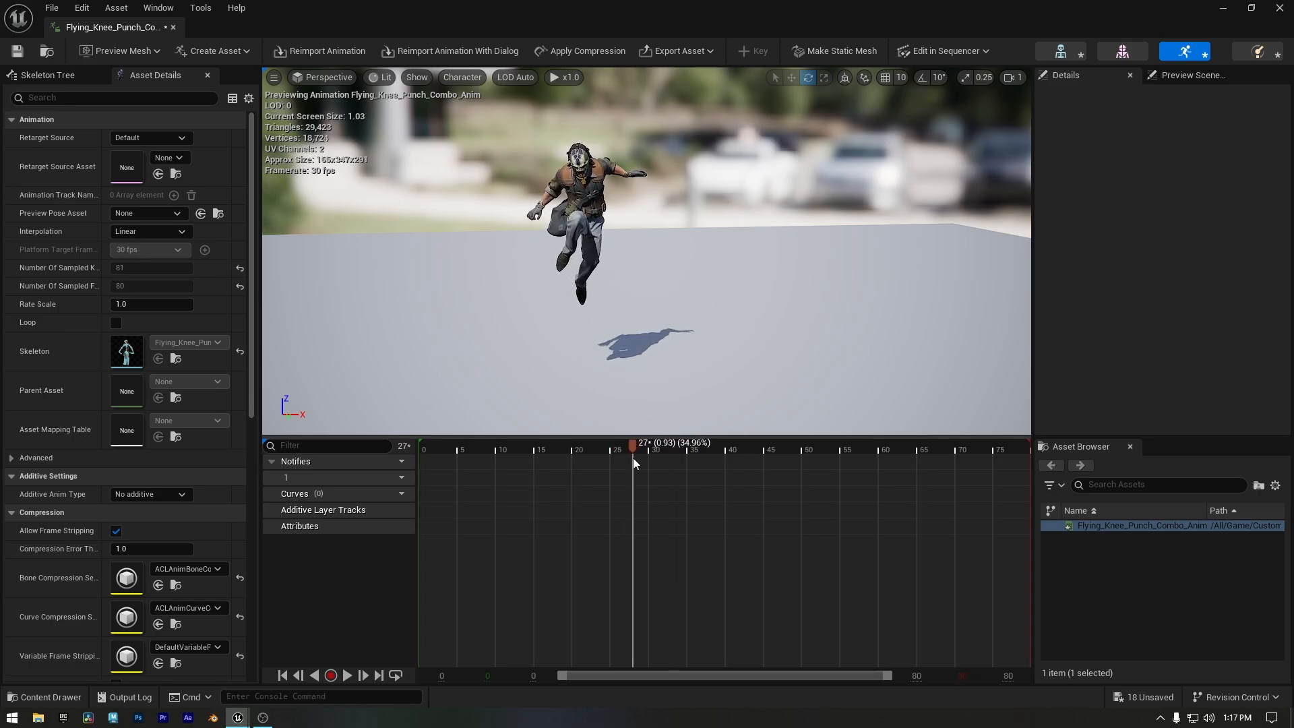
mouse_move(840, 50)
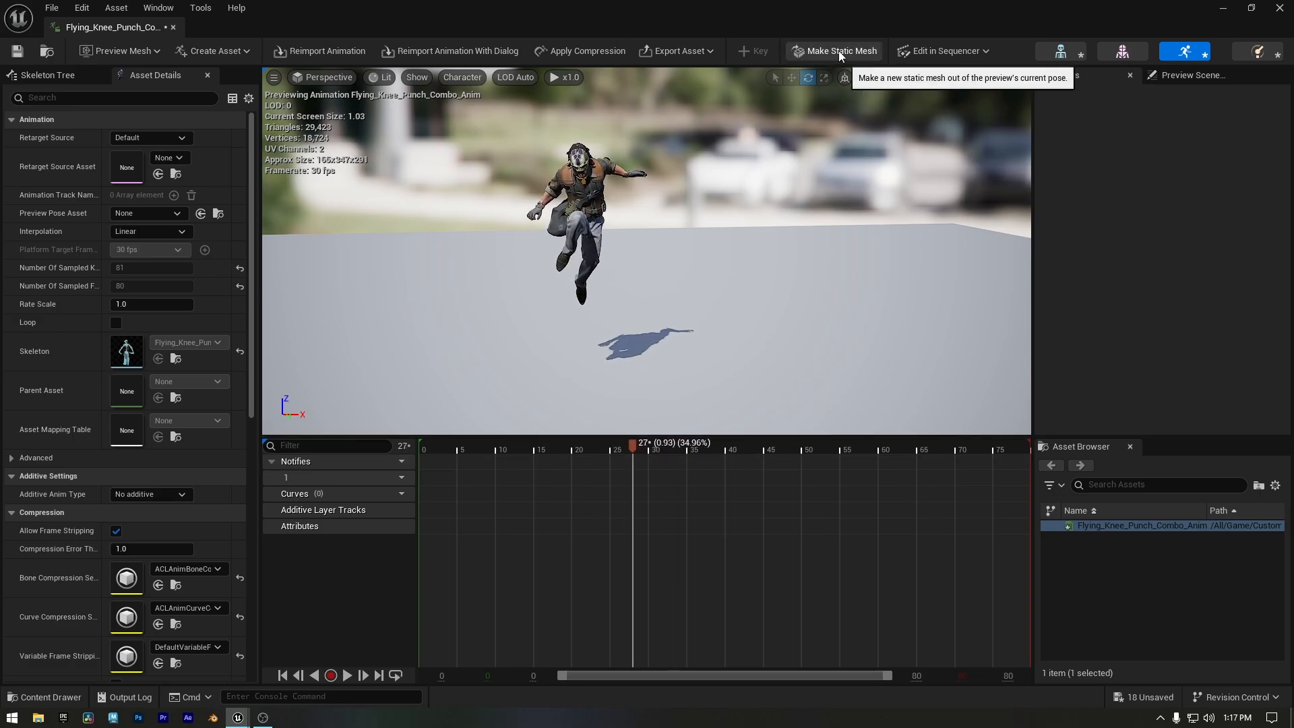
click(840, 50)
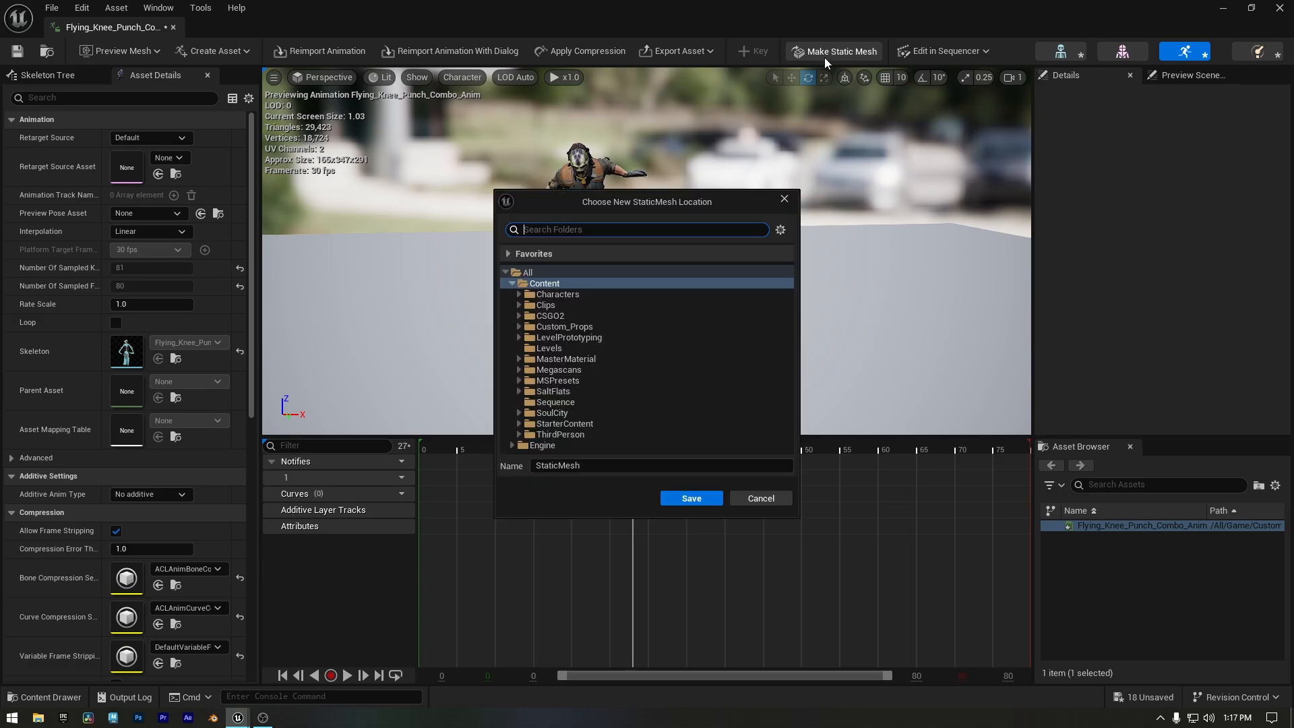
click(564, 326)
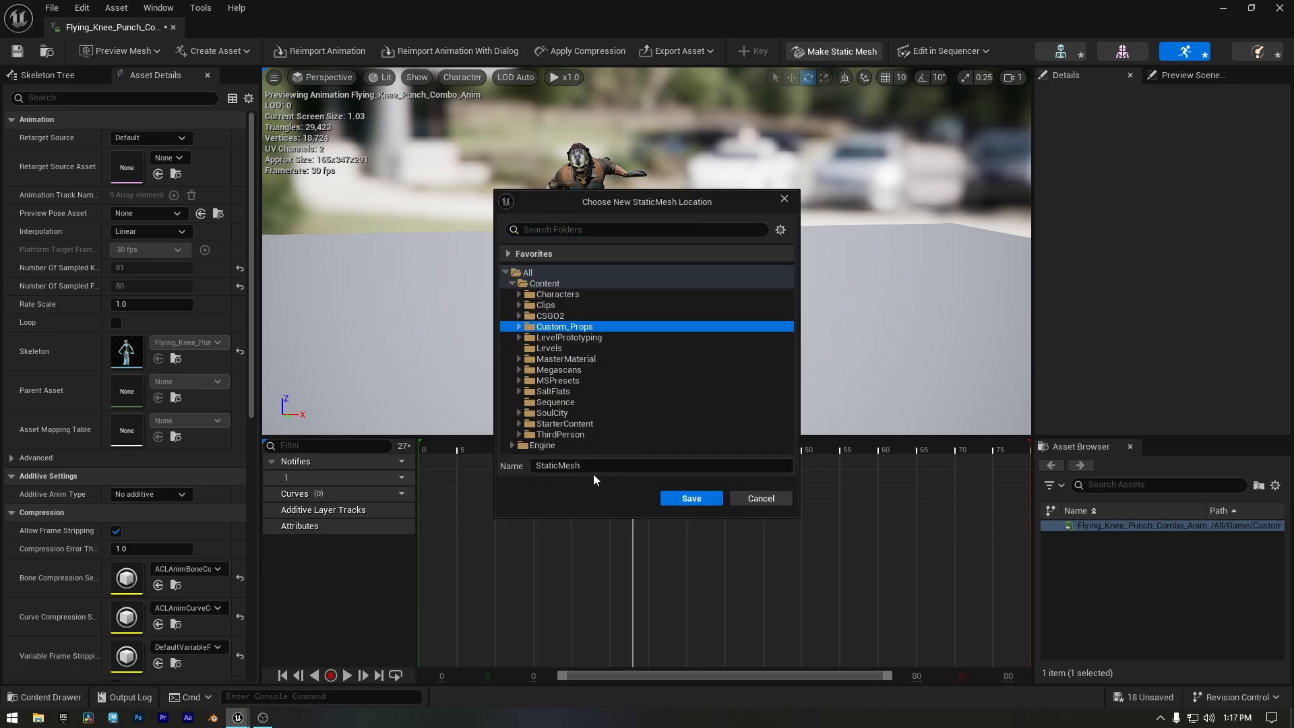
text(Professional_)
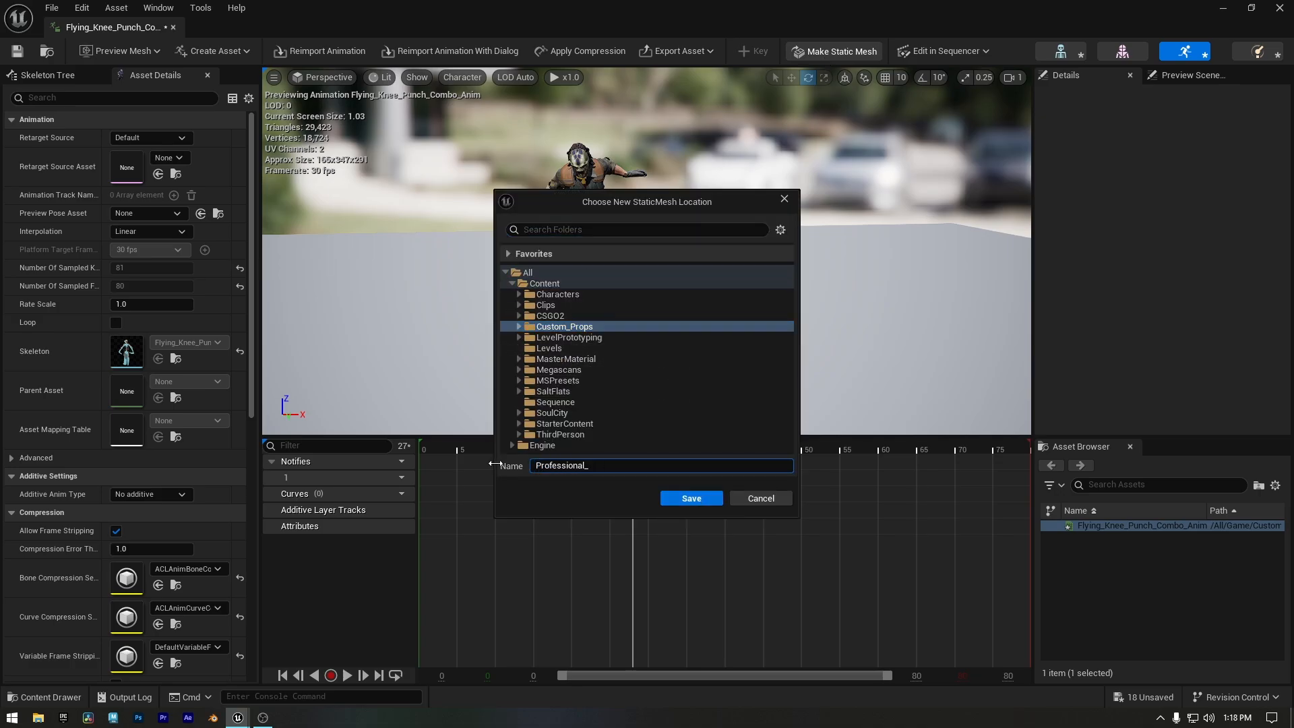
click(690, 498)
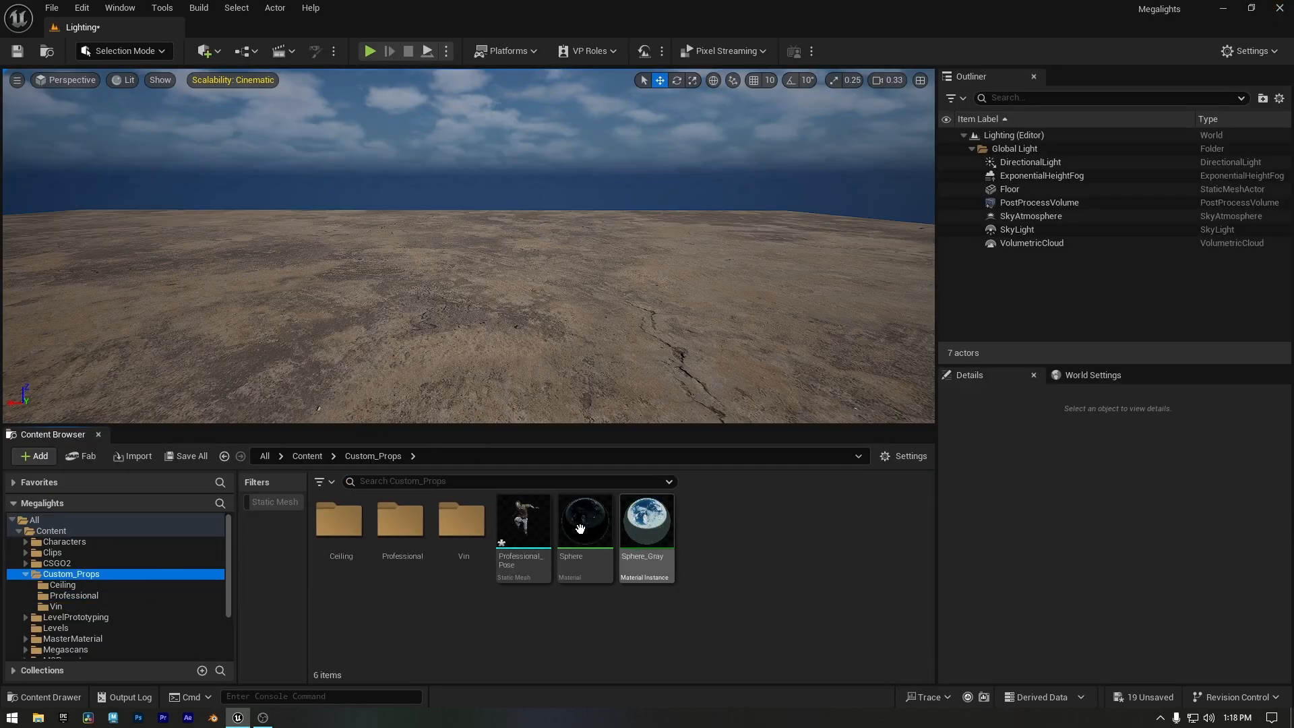
- Drop Professional_Pose into the level and lower the jumping figure toward the ground
click(523, 521)
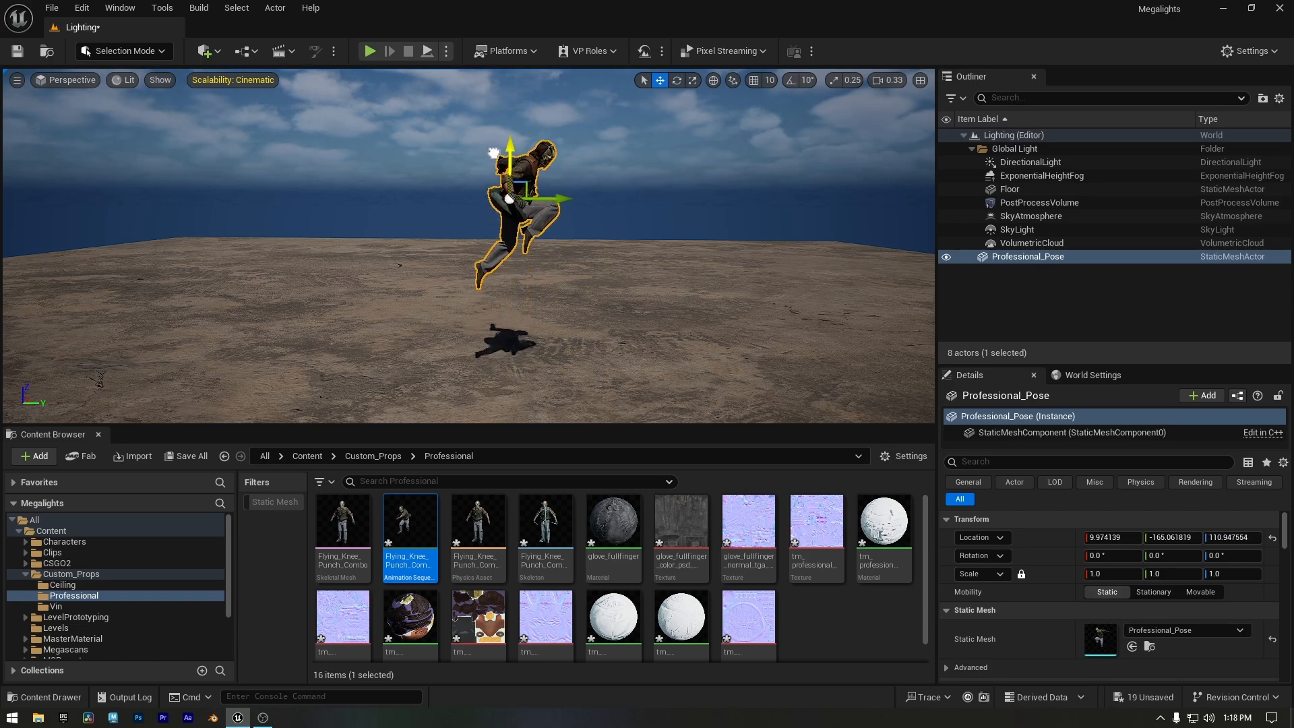
drag(513, 178, 513, 256)
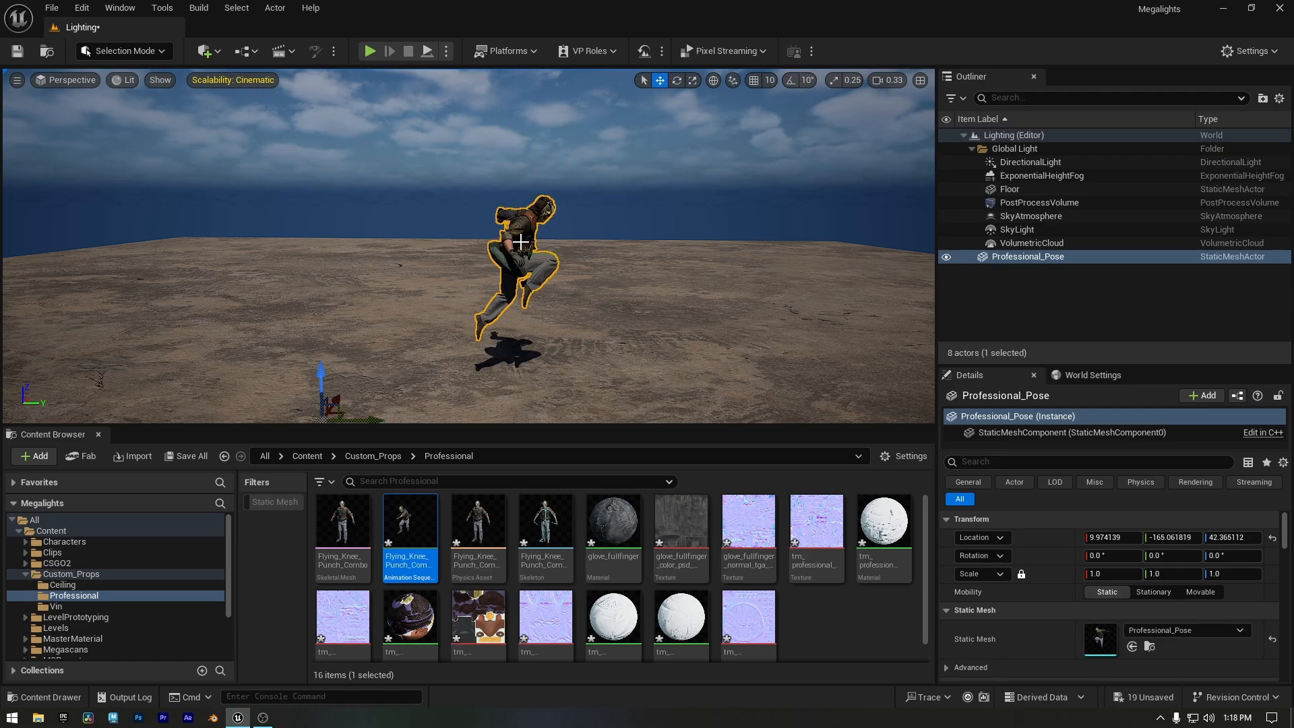
mouse_move(458, 239)
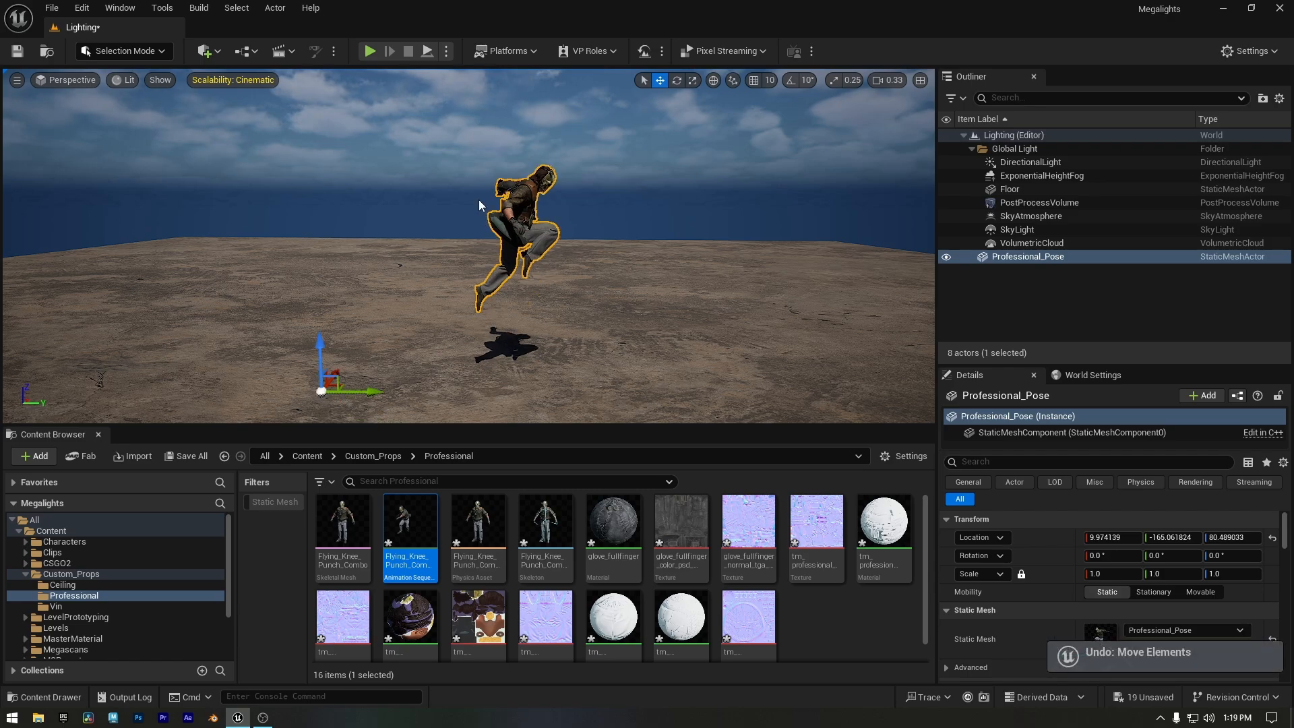
- Switch to Modeling Mode and start Edit Pivot on the Professional_Pose mesh
click(123, 50)
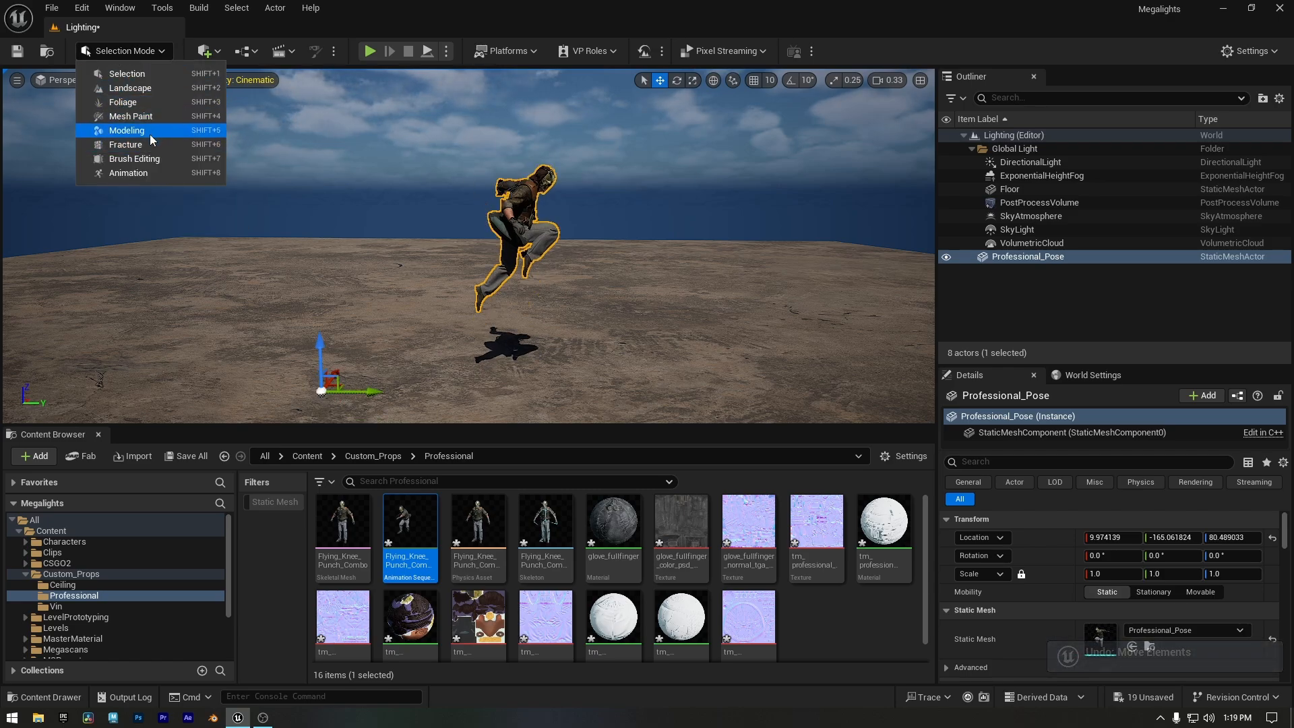
click(127, 131)
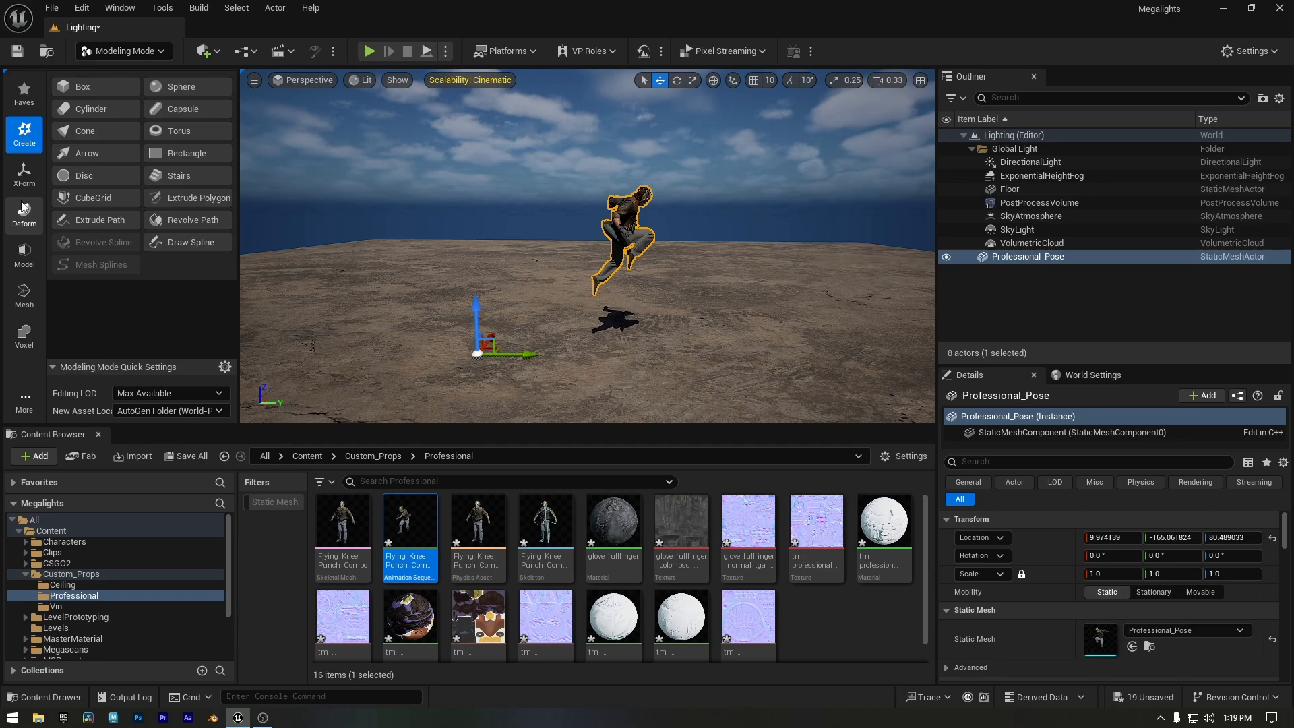
click(23, 174)
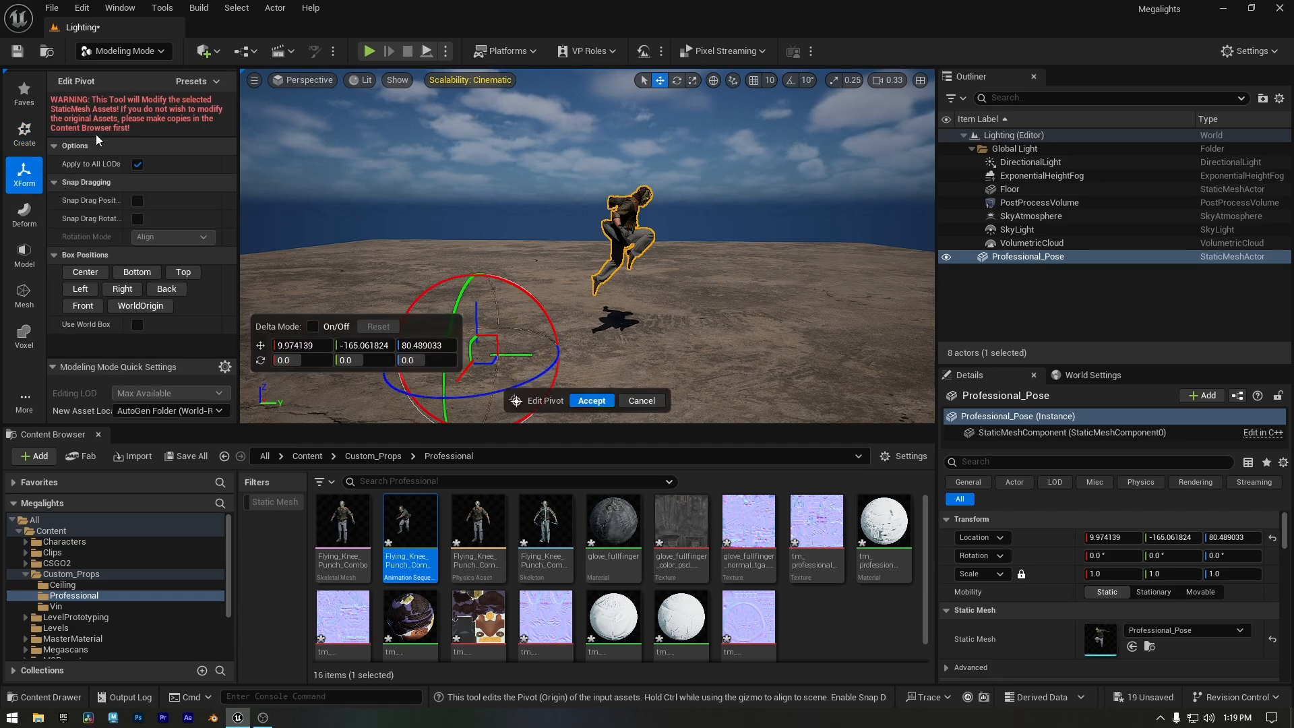
- Drag the pivot up onto the figure's torso and accept the new pivot position
drag(498, 345, 657, 354)
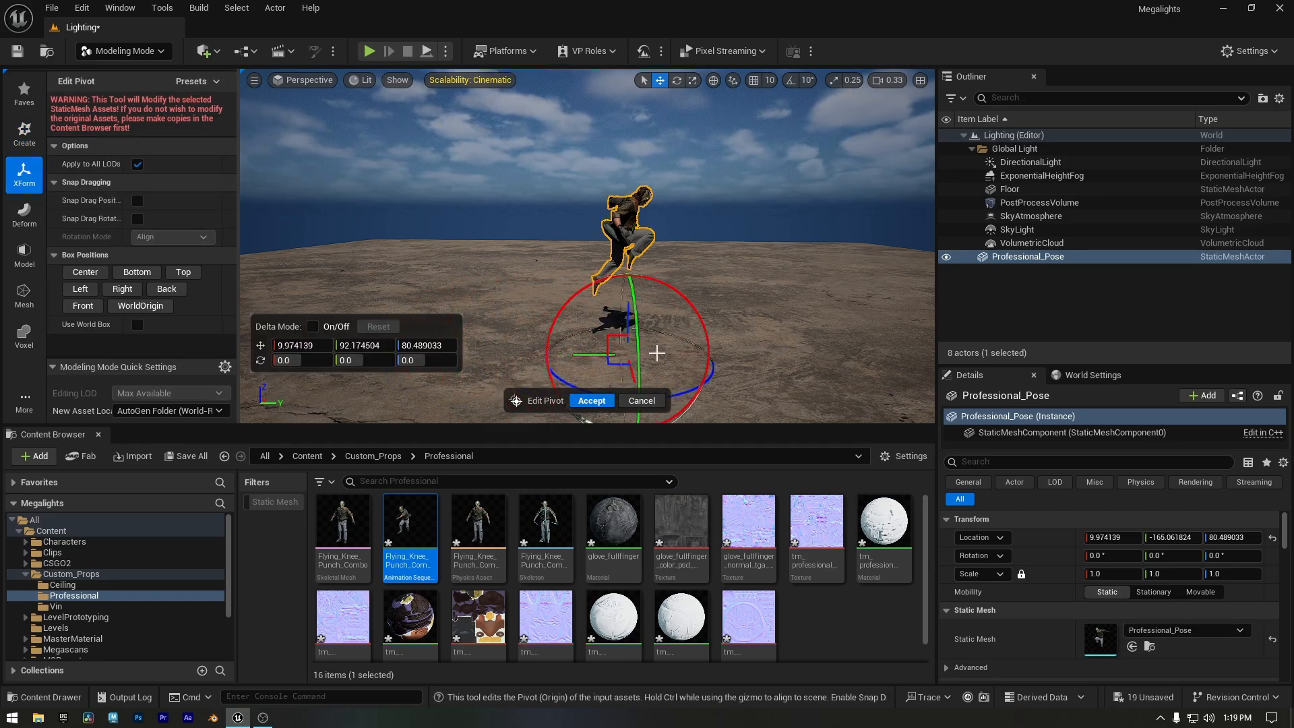
drag(658, 353, 630, 223)
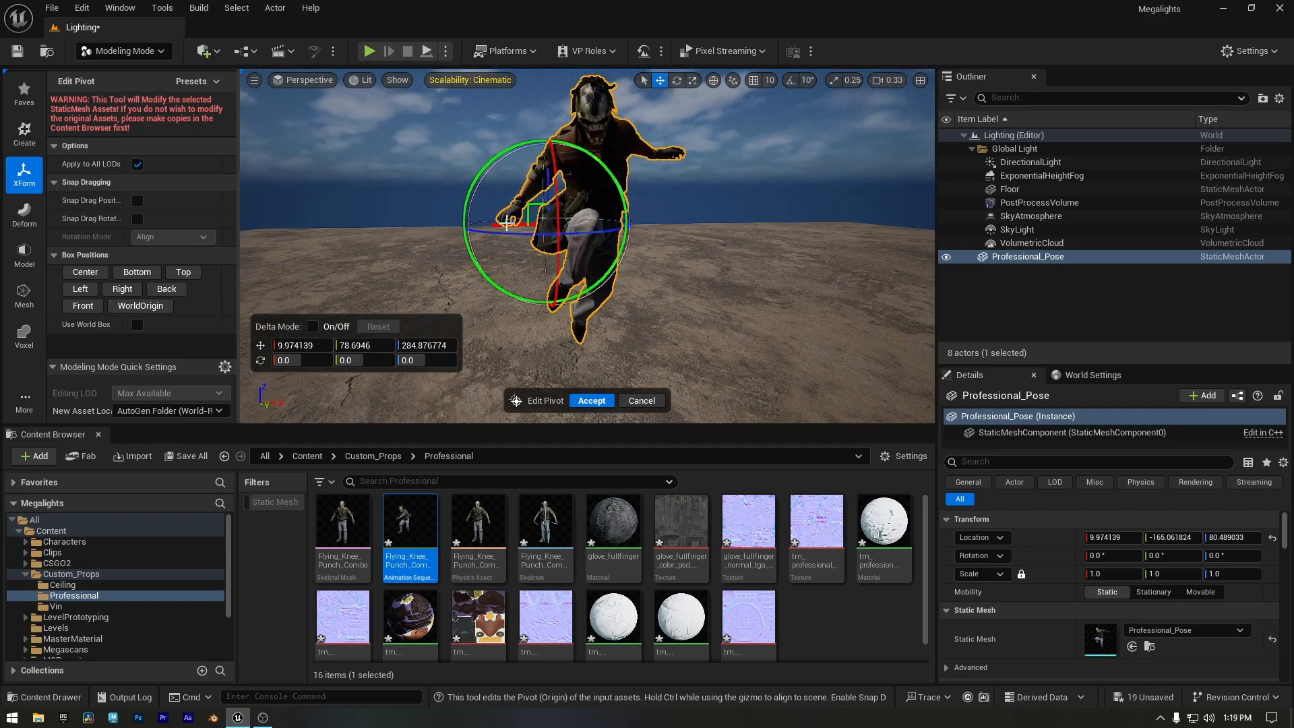
drag(508, 222, 569, 203)
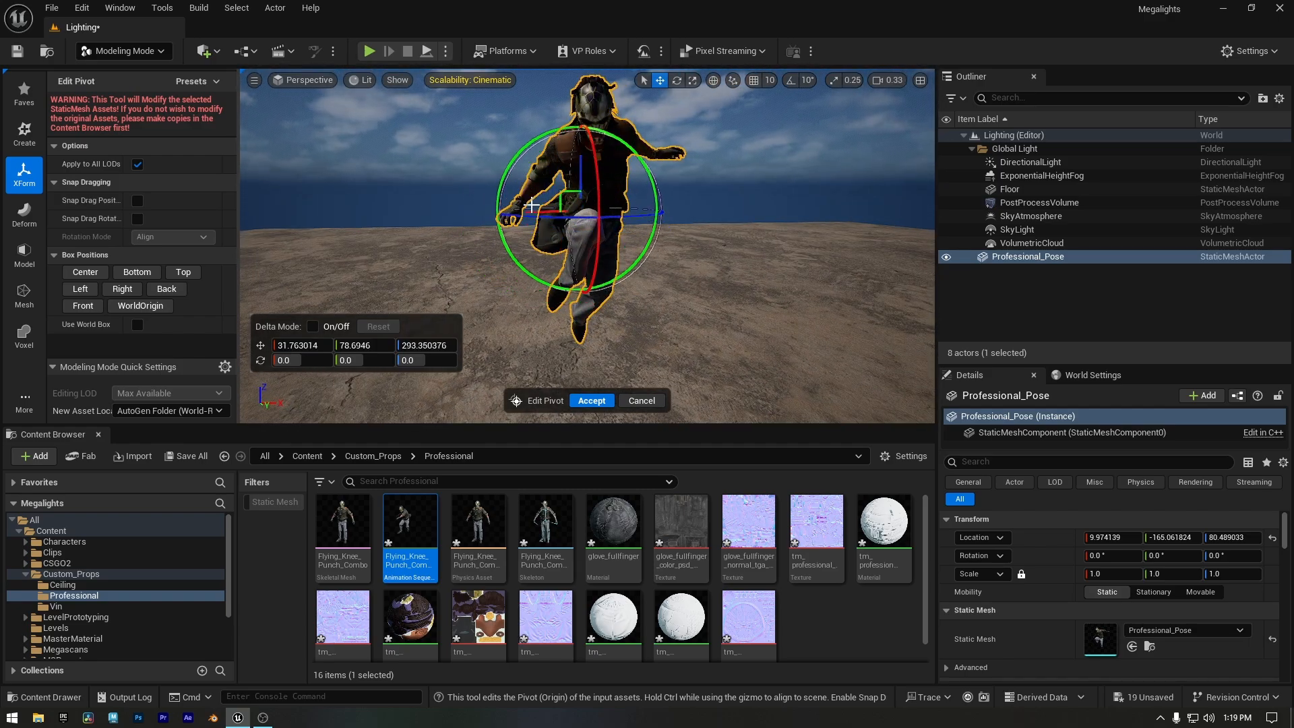
click(590, 400)
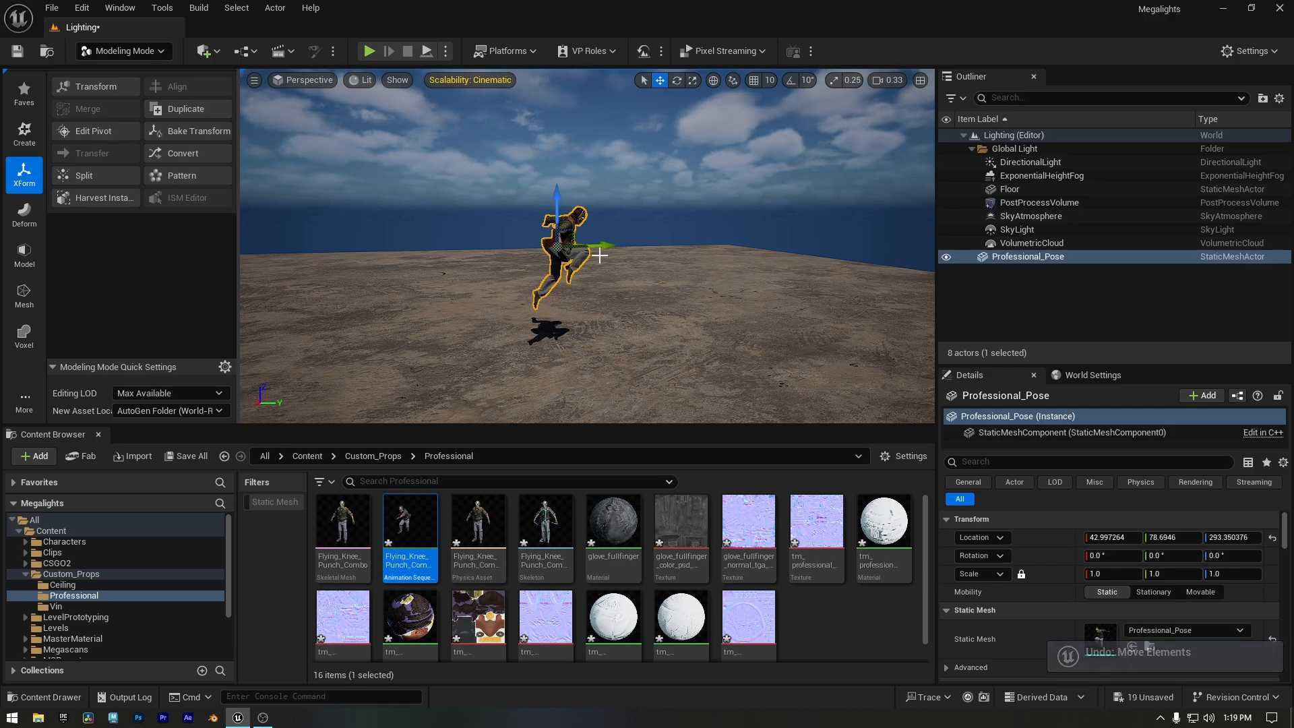
drag(603, 248, 669, 215)
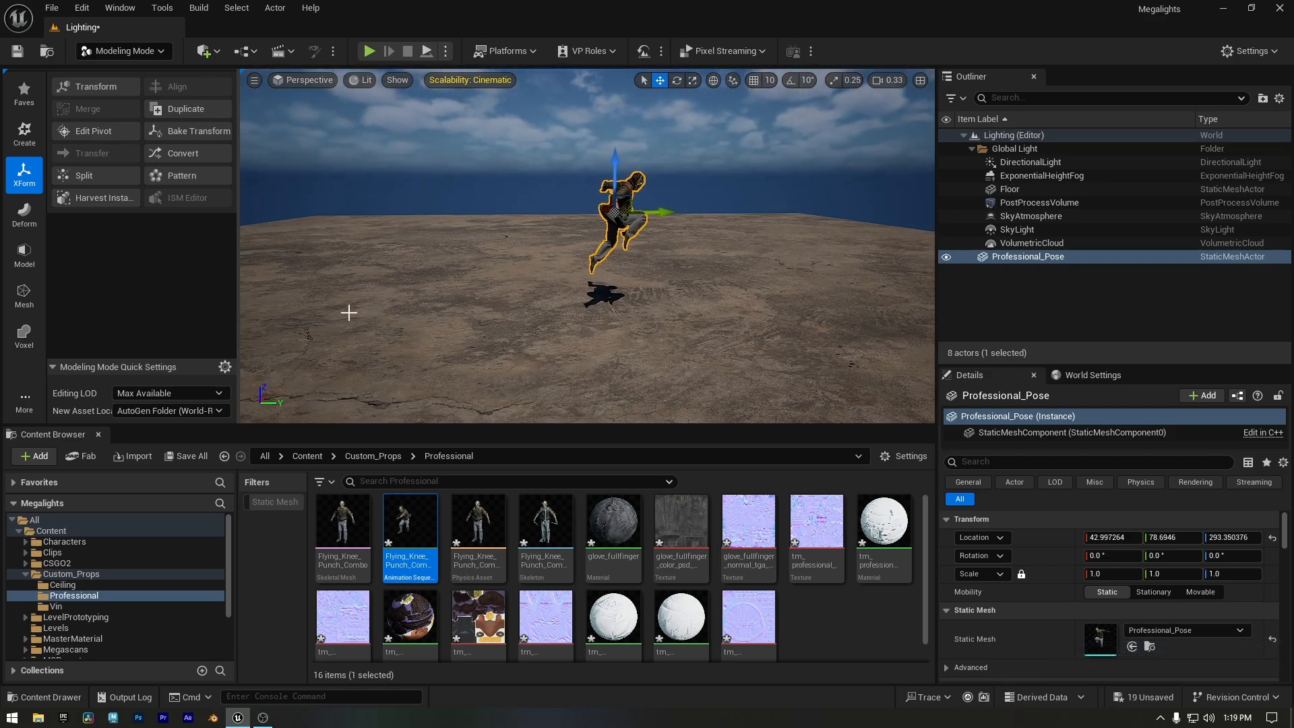
mouse_move(394, 234)
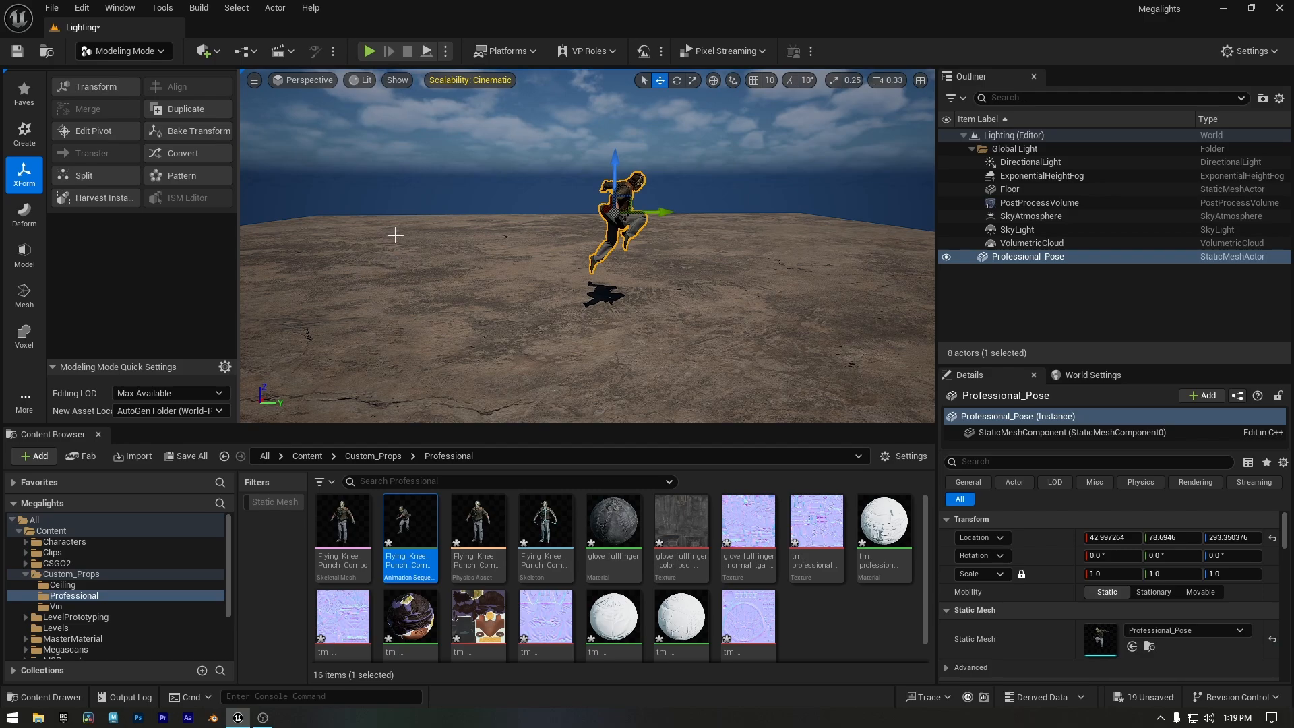